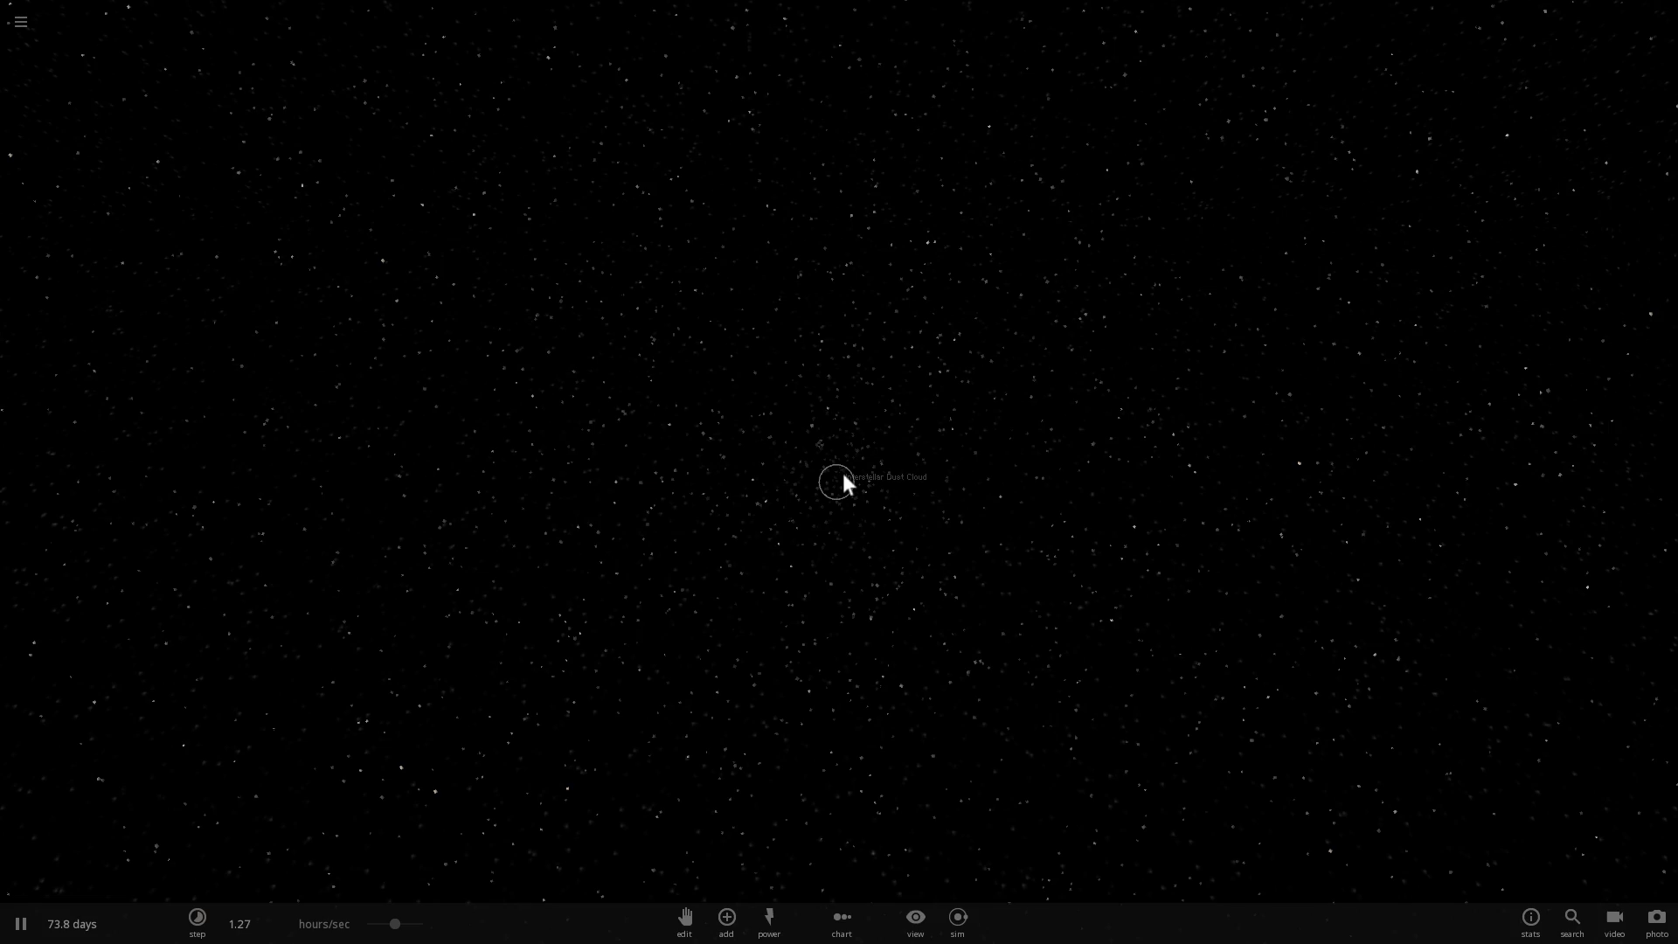
mouse_move(833, 466)
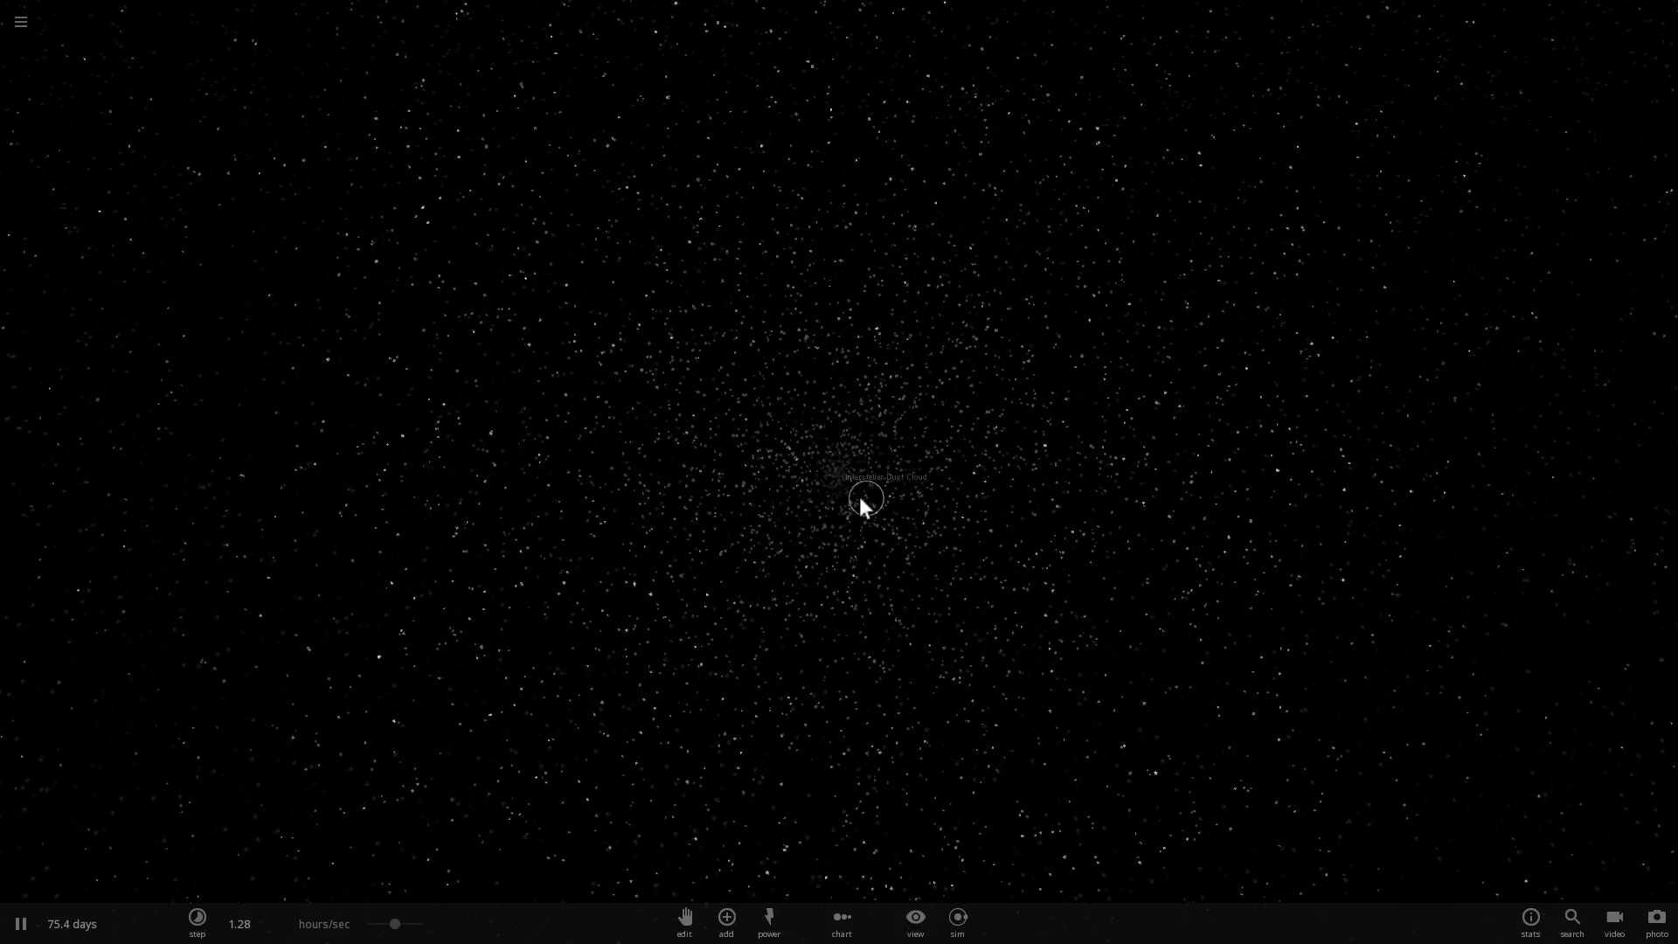
mouse_move(893, 458)
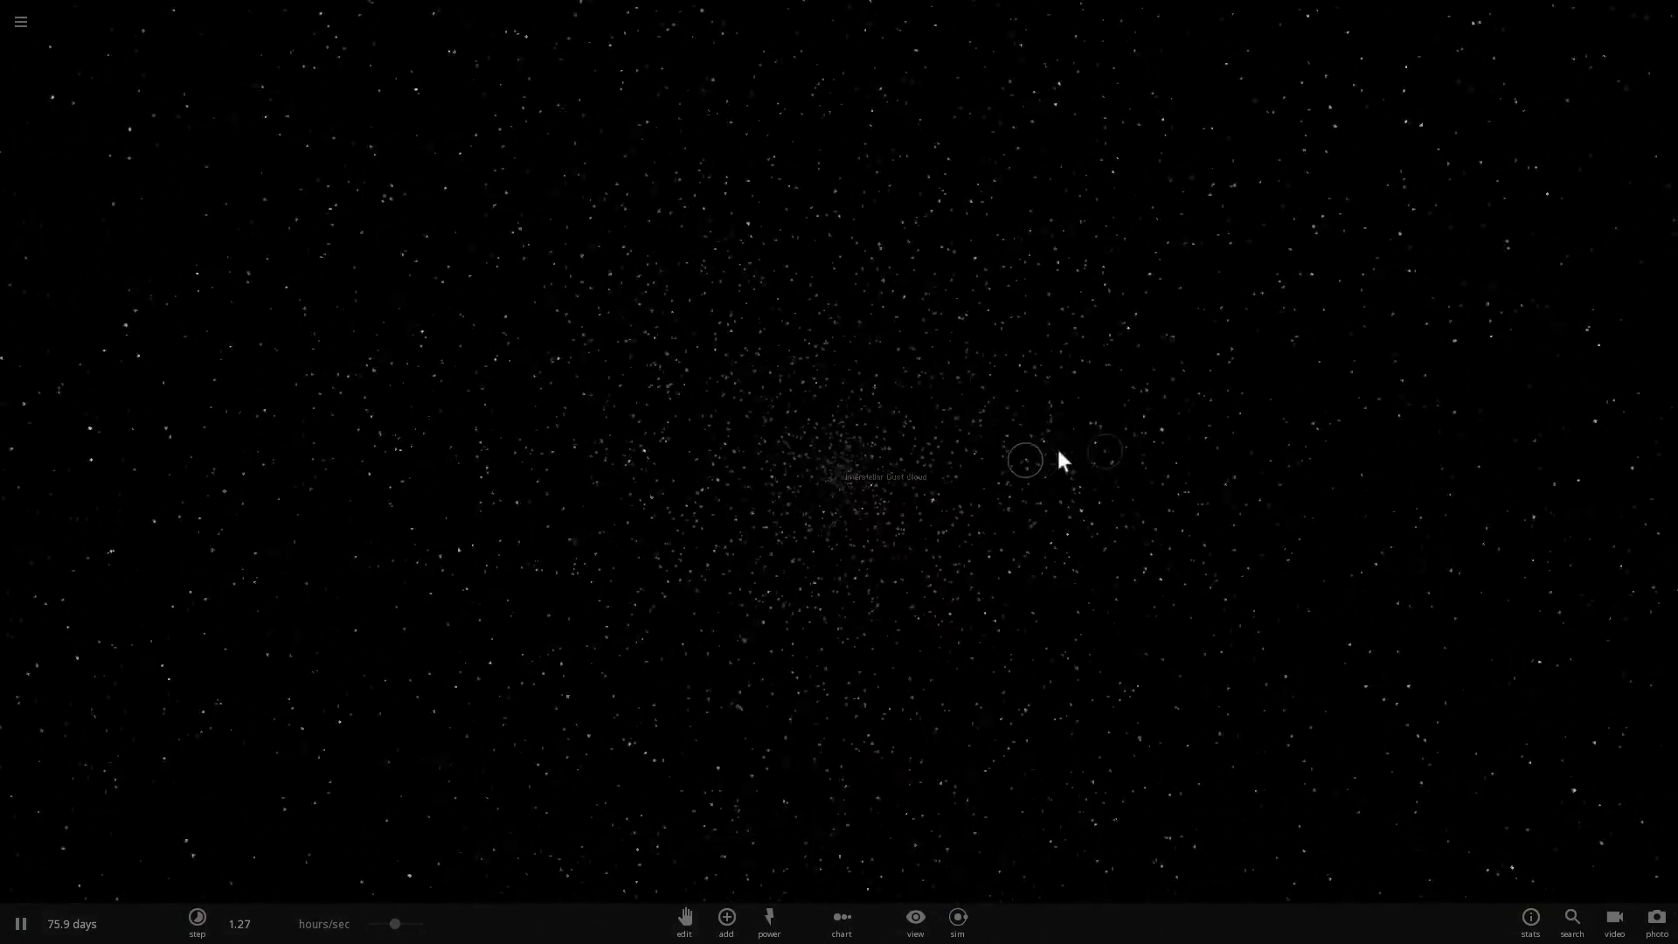
Step: Choose the Sun from the Stars catalogue to launch into the dust cloud
left_click(725, 920)
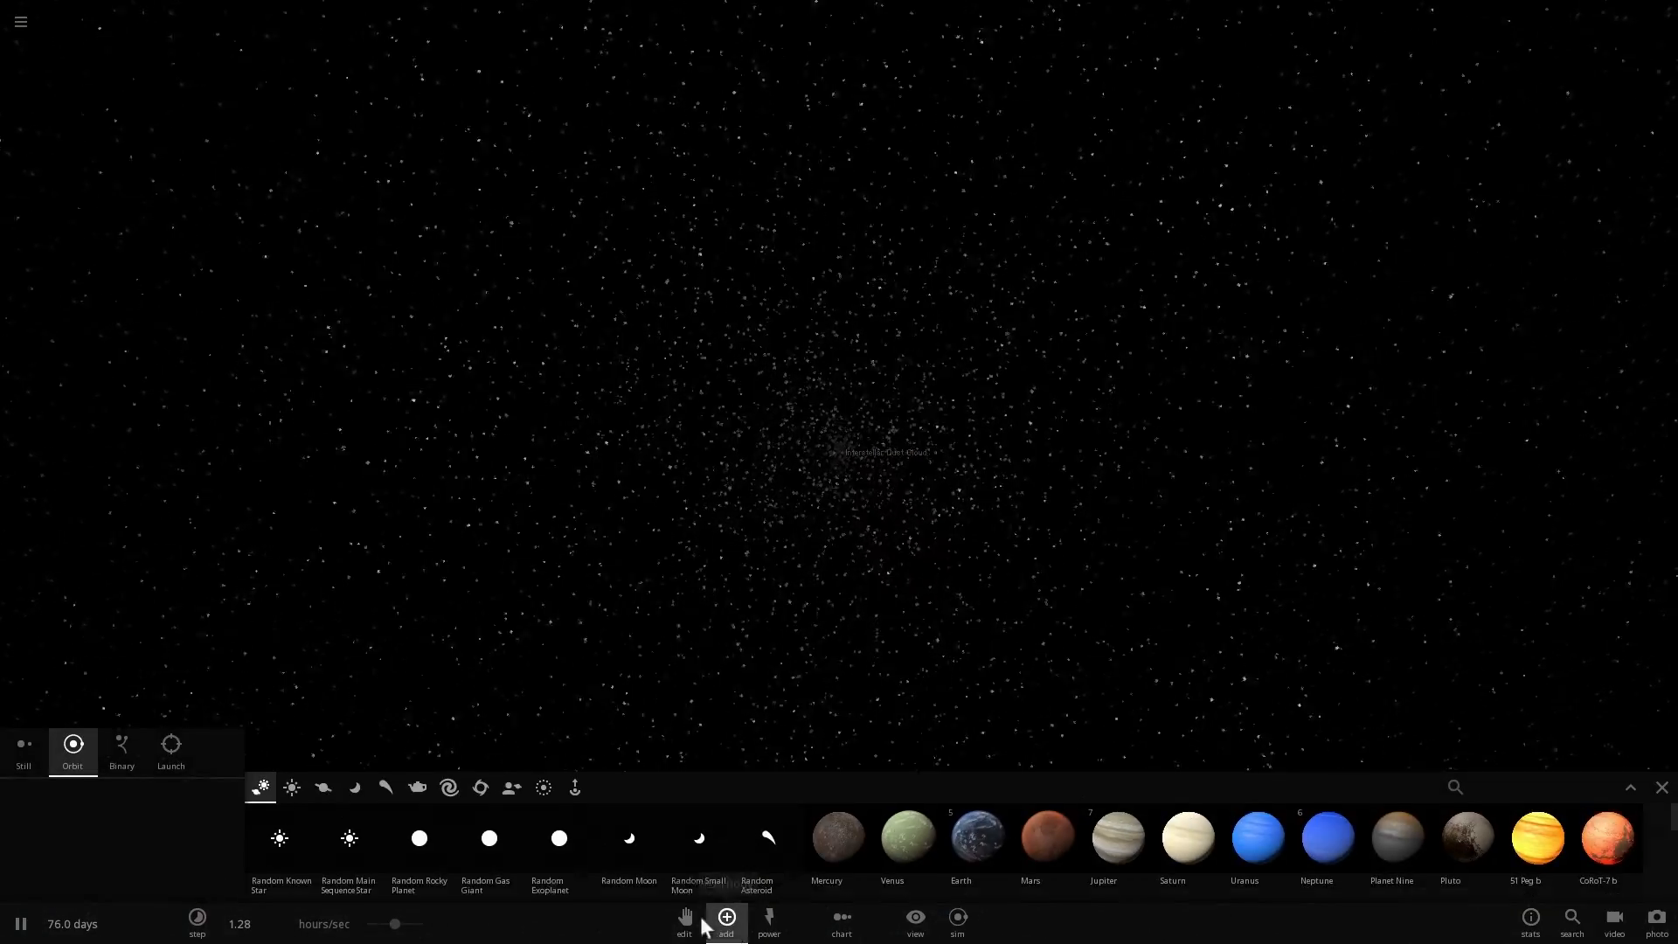
left_click(290, 786)
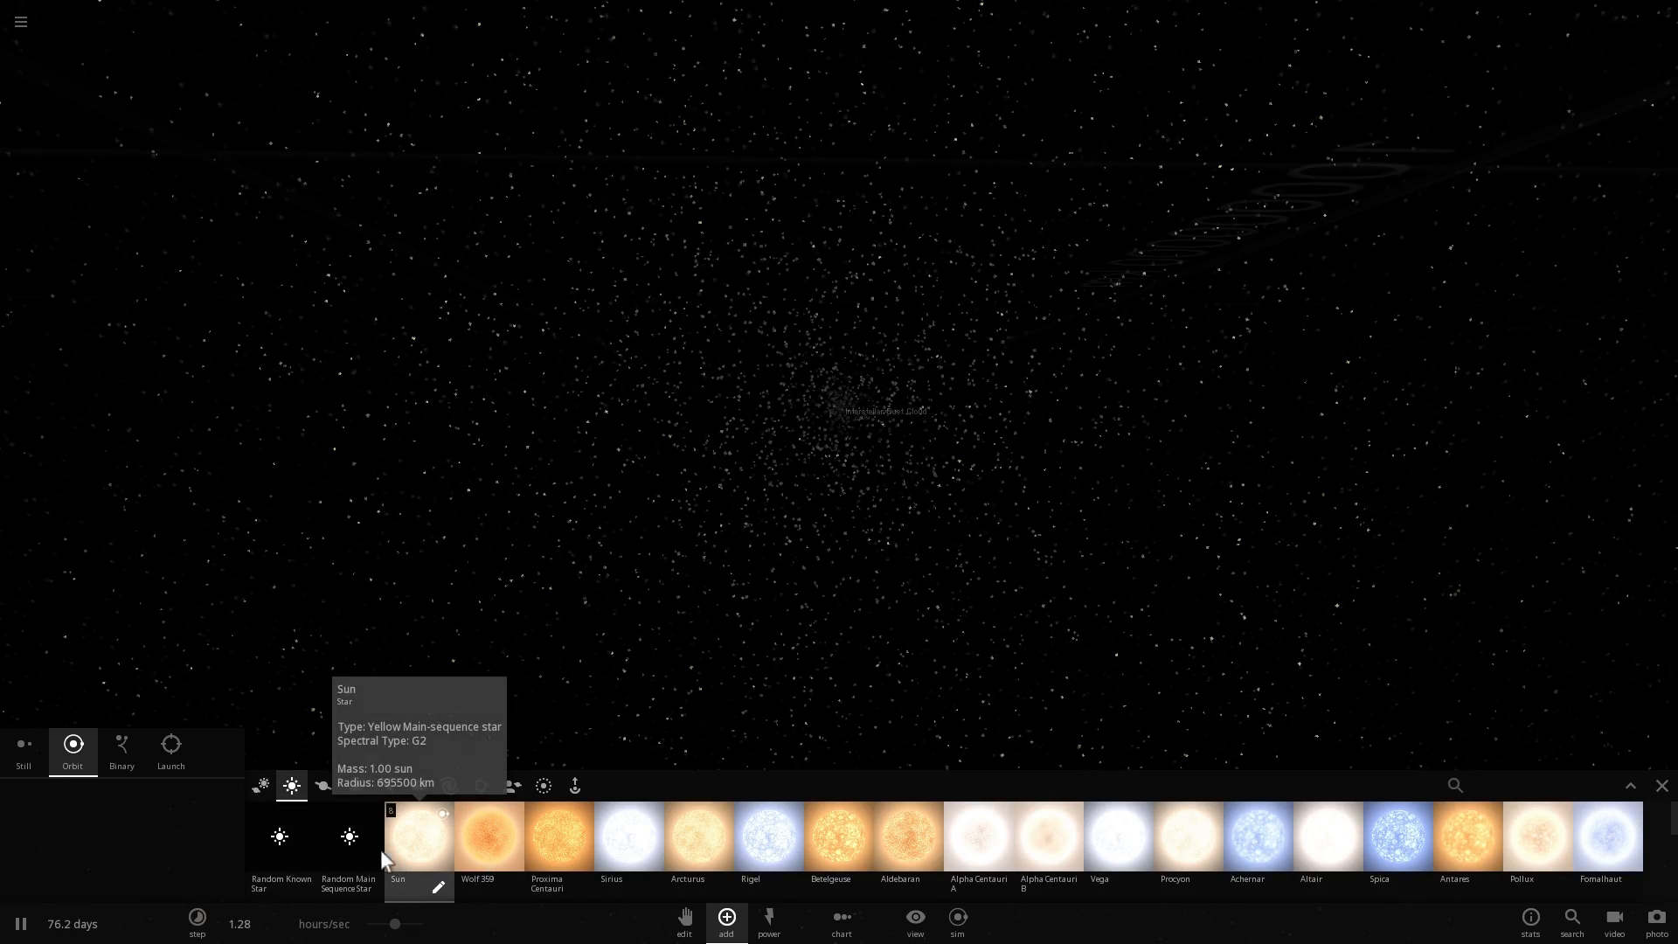
left_click(169, 749)
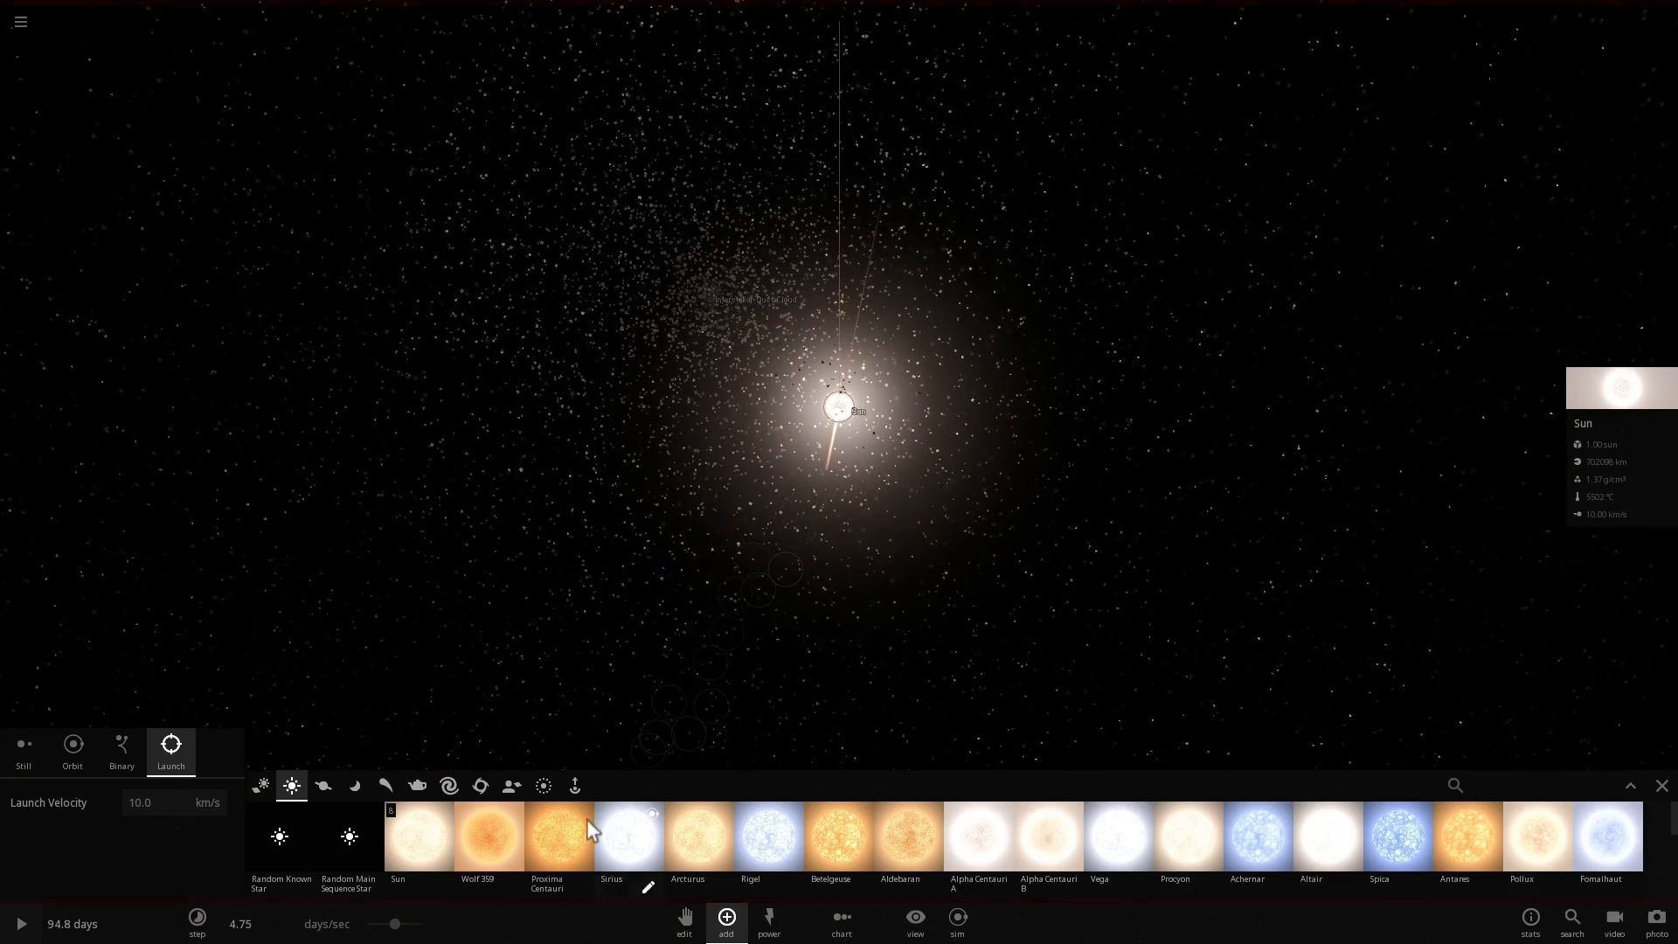
Step: Select Earth from the Planets catalogue and place it in orbit around the Sun
left_click(322, 784)
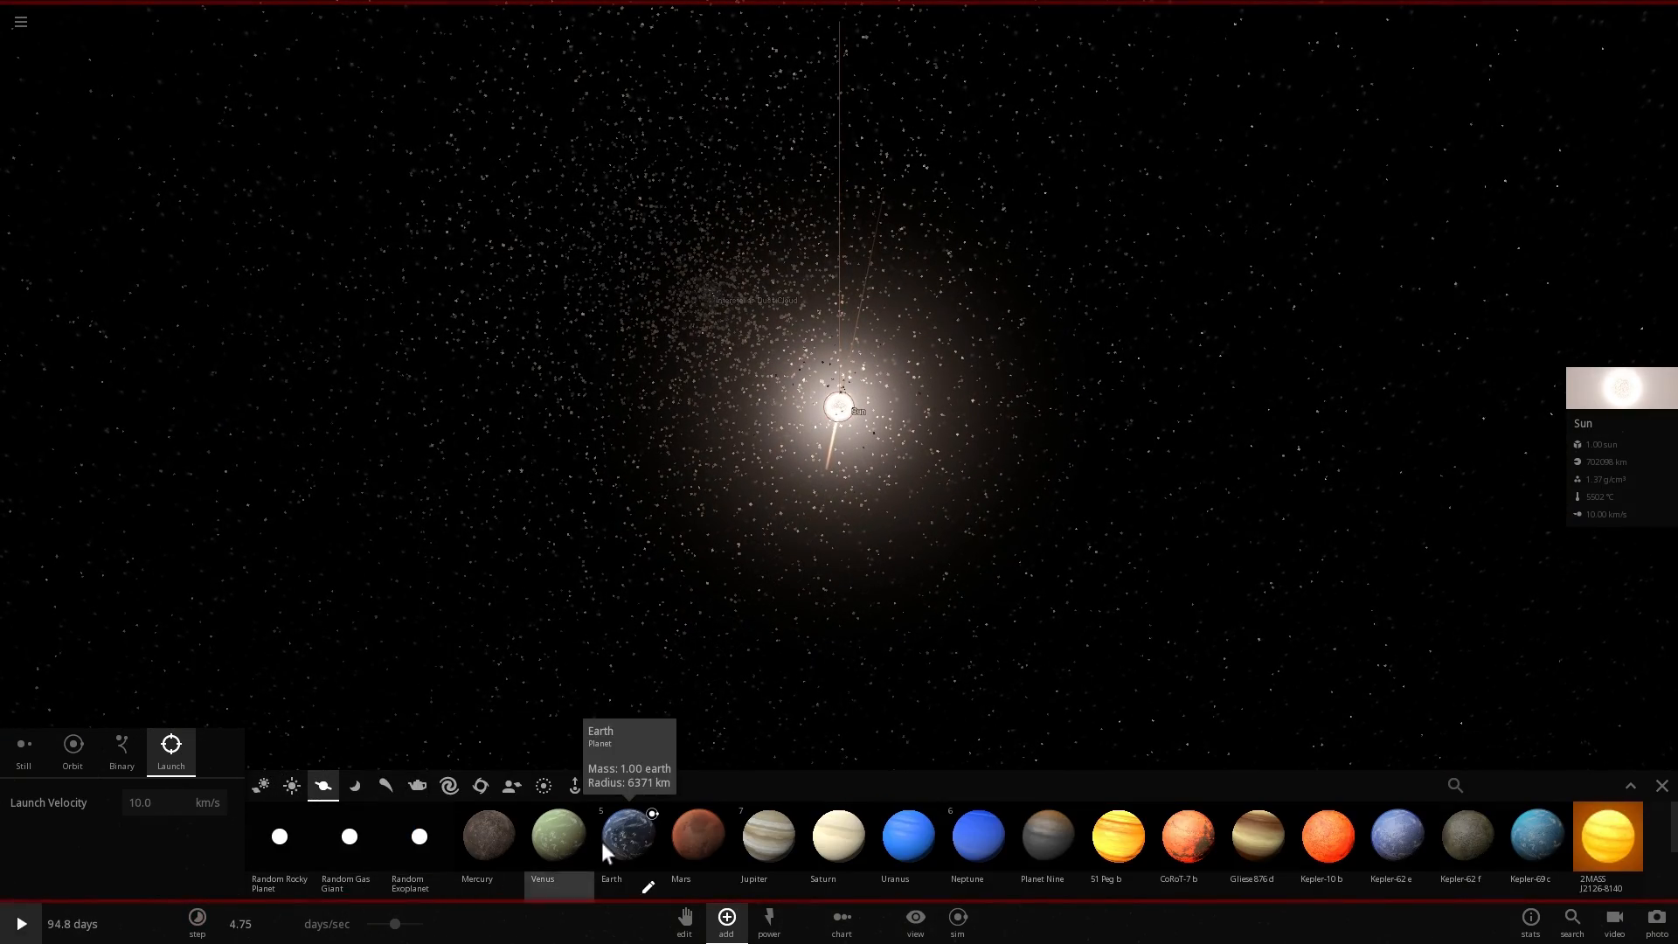
left_click(72, 752)
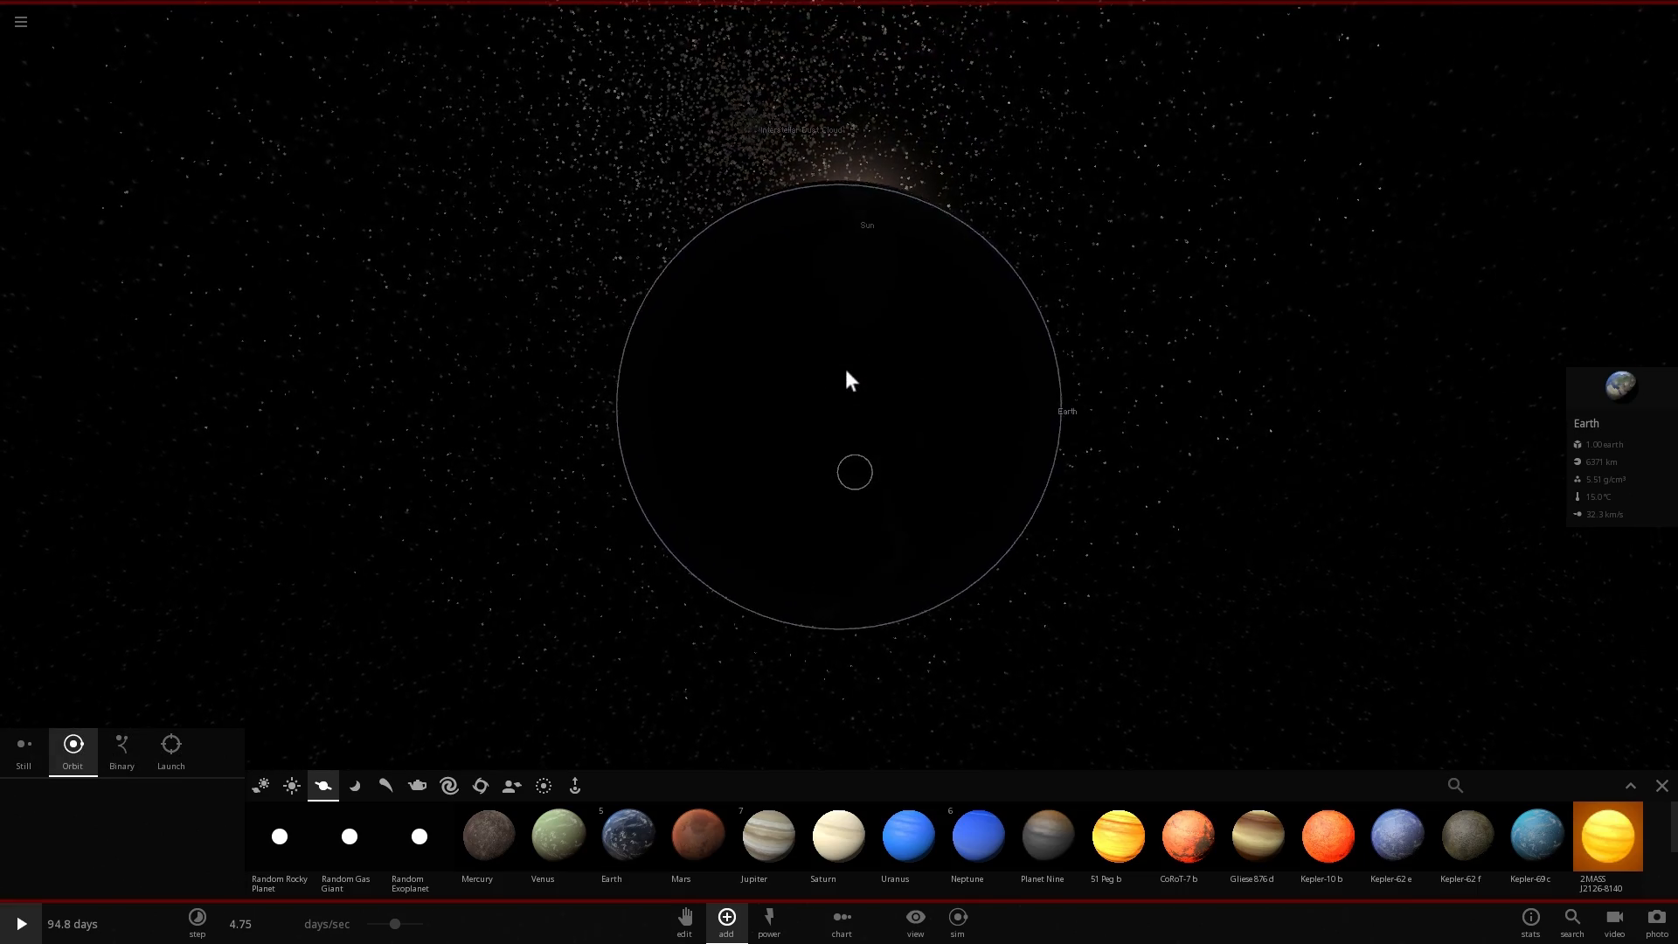
left_click(20, 923)
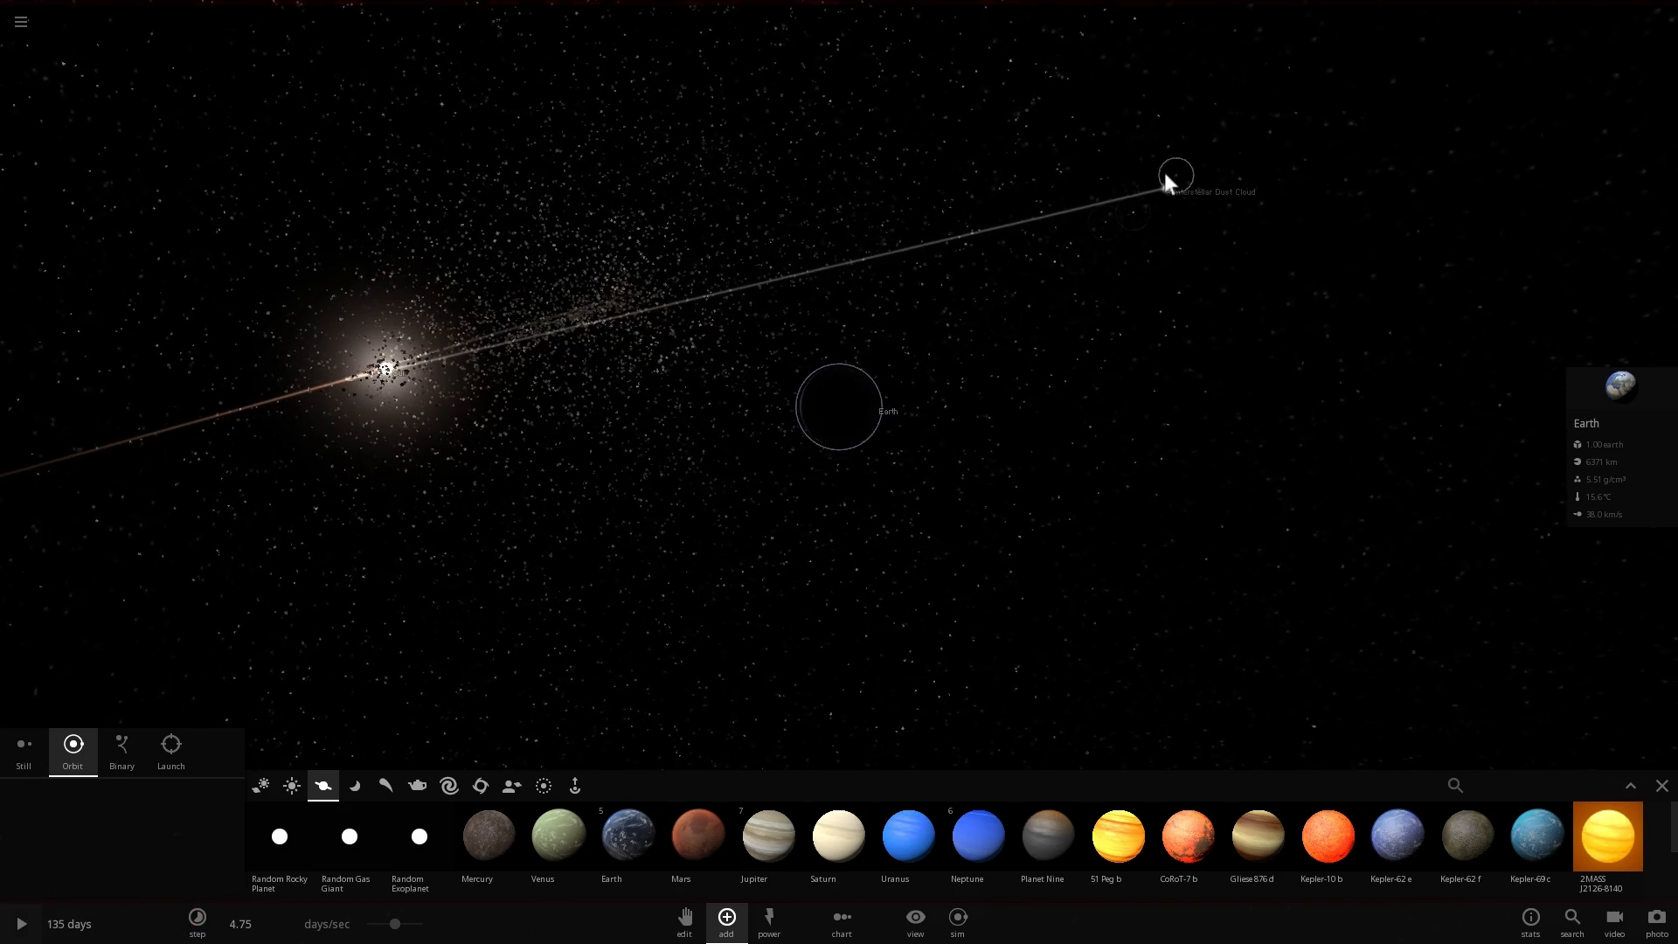
Step: Close the Add panel to view Earth up close at slower time speed
left_click(1169, 184)
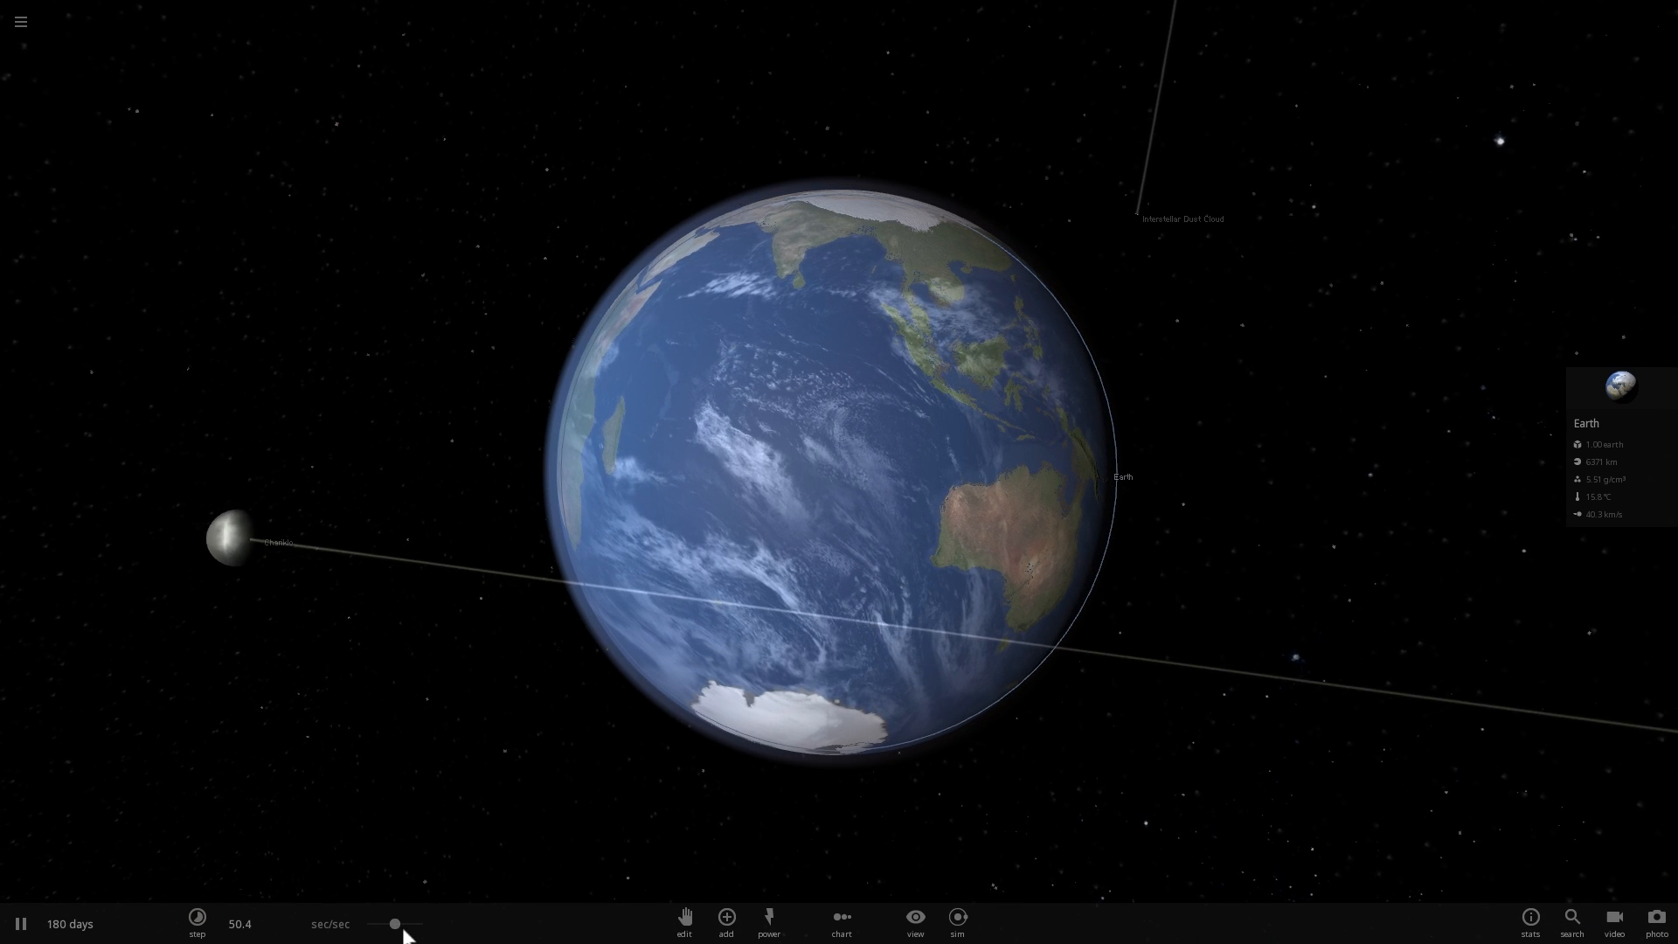
Step: Raise the time speed to minutes per second so asteroids strike Earth
left_click_drag(395, 923, 395, 924)
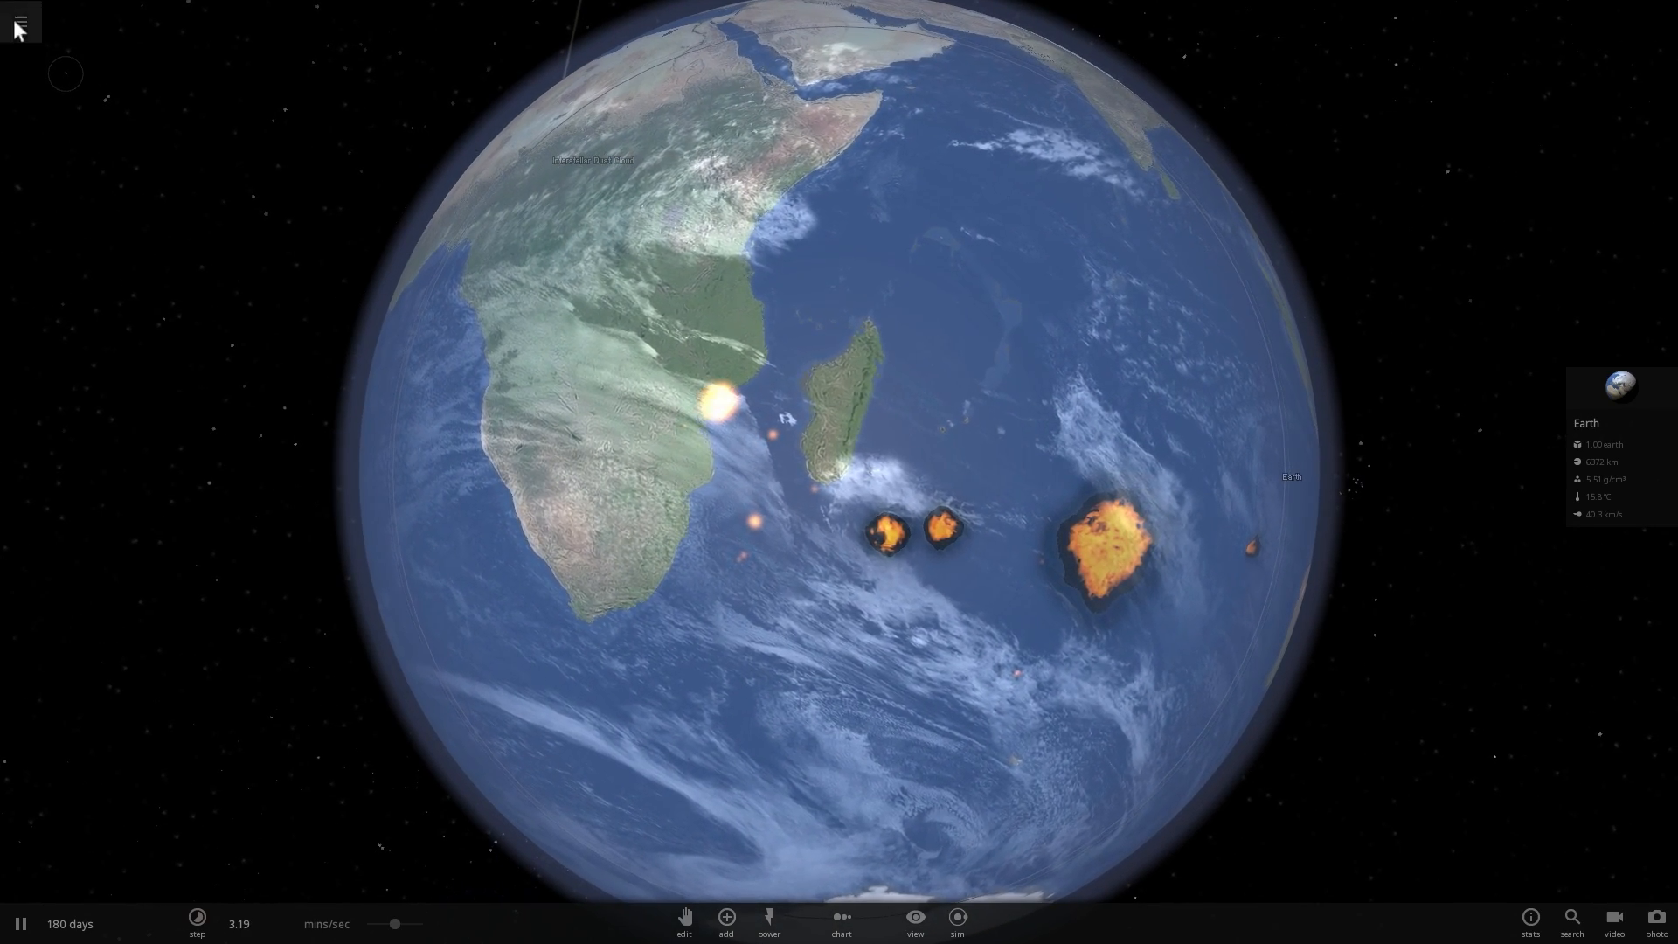
Step: Load the Milky Way simulation through the main menu's Open option
left_click(17, 21)
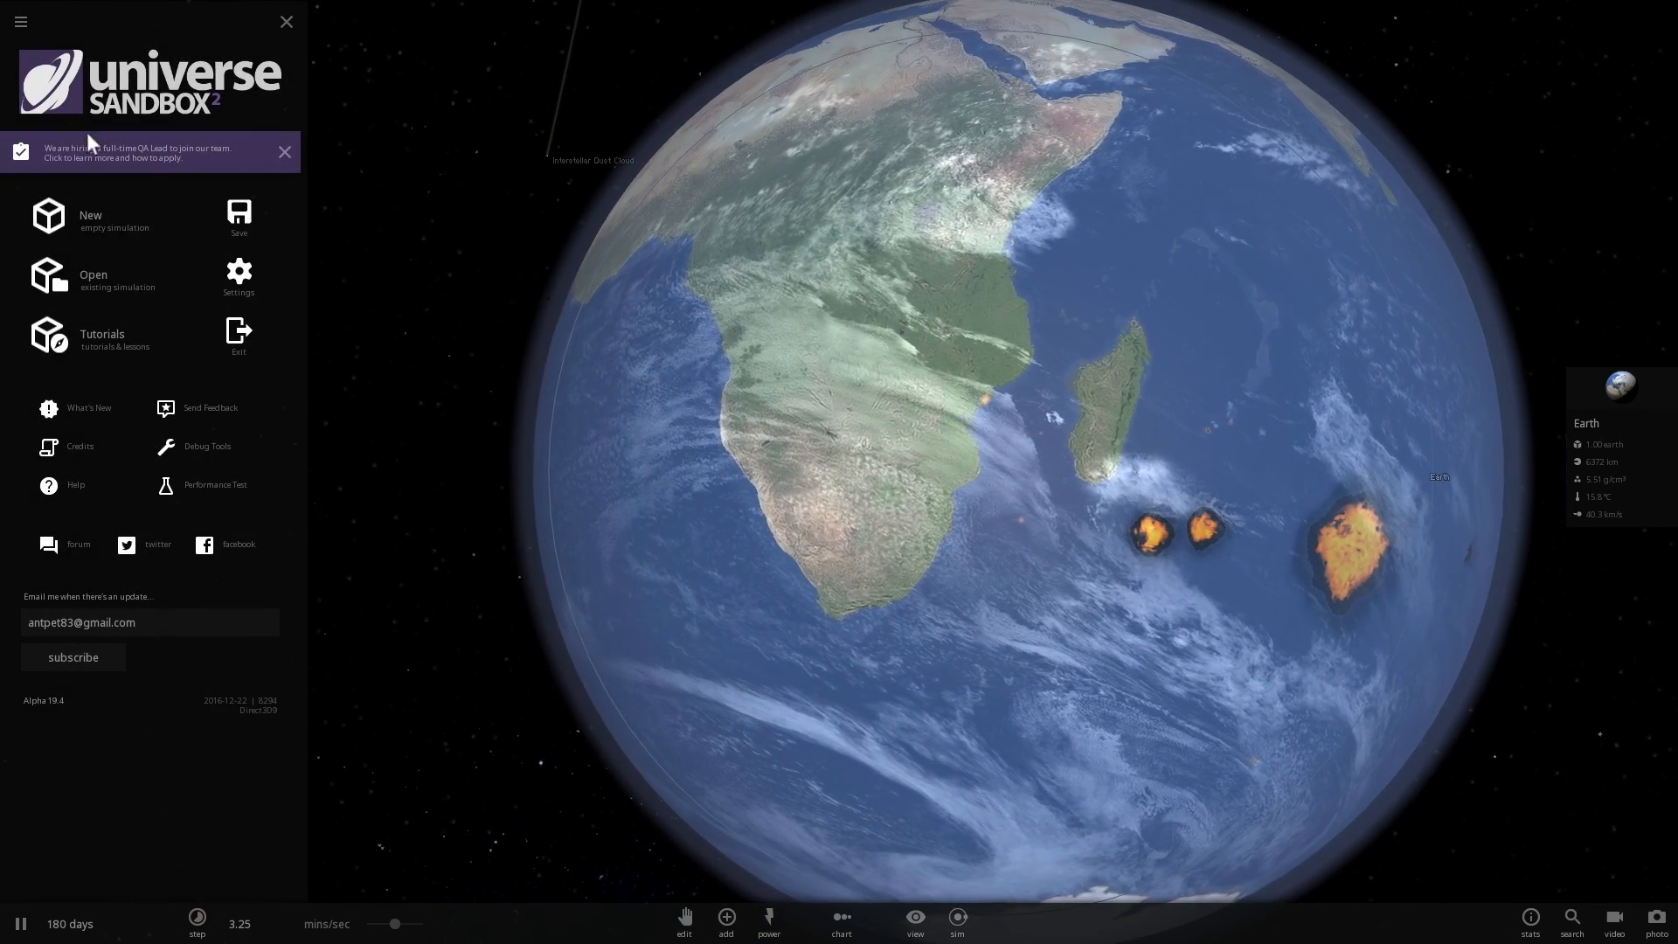
left_click(93, 277)
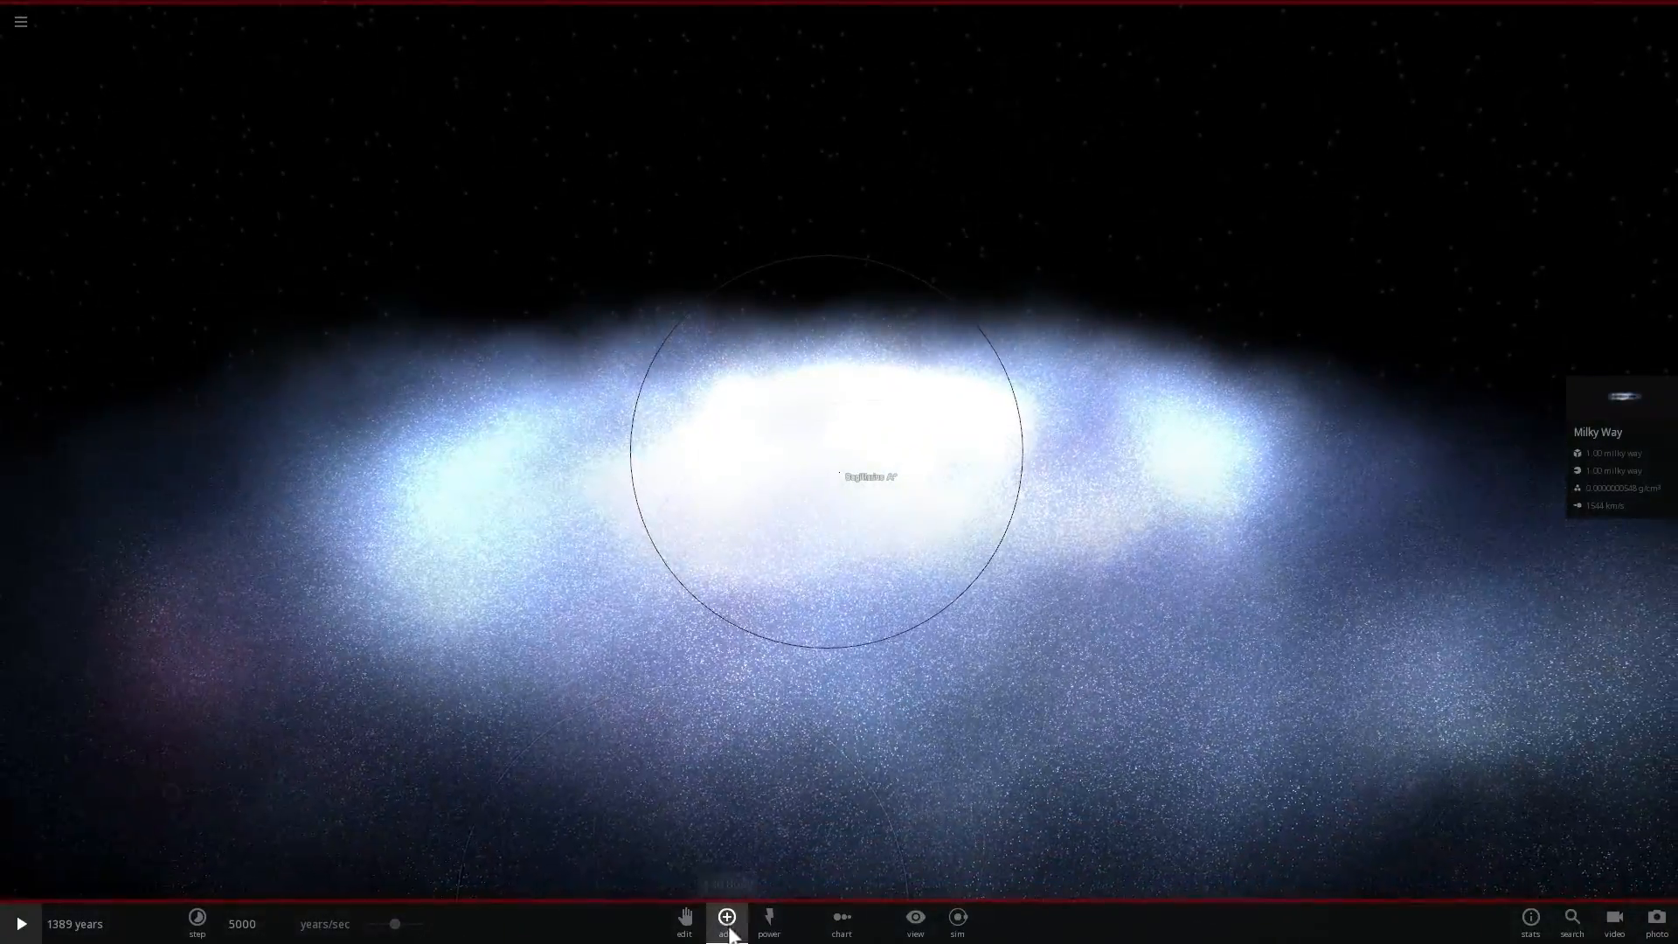
Step: Bring up the Add catalogue to set up Earth in the dust cloud scenario
left_click(726, 923)
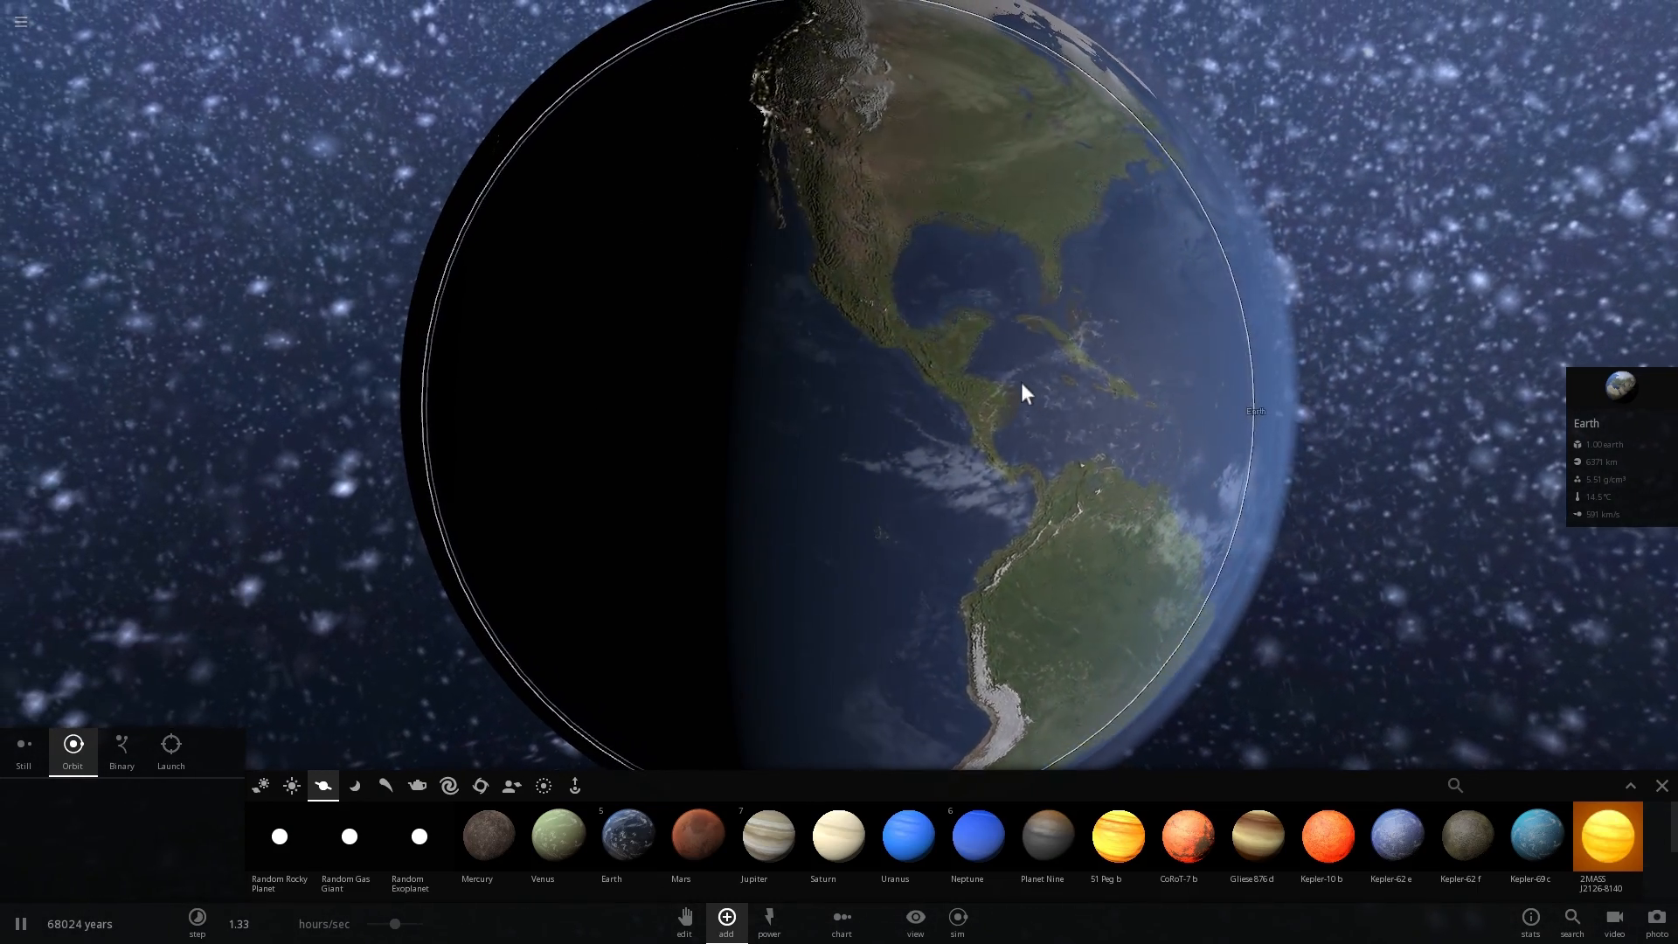
Step: Browse saved simulations for 'super' scenarios, then return to the main menu
scroll("down", 3)
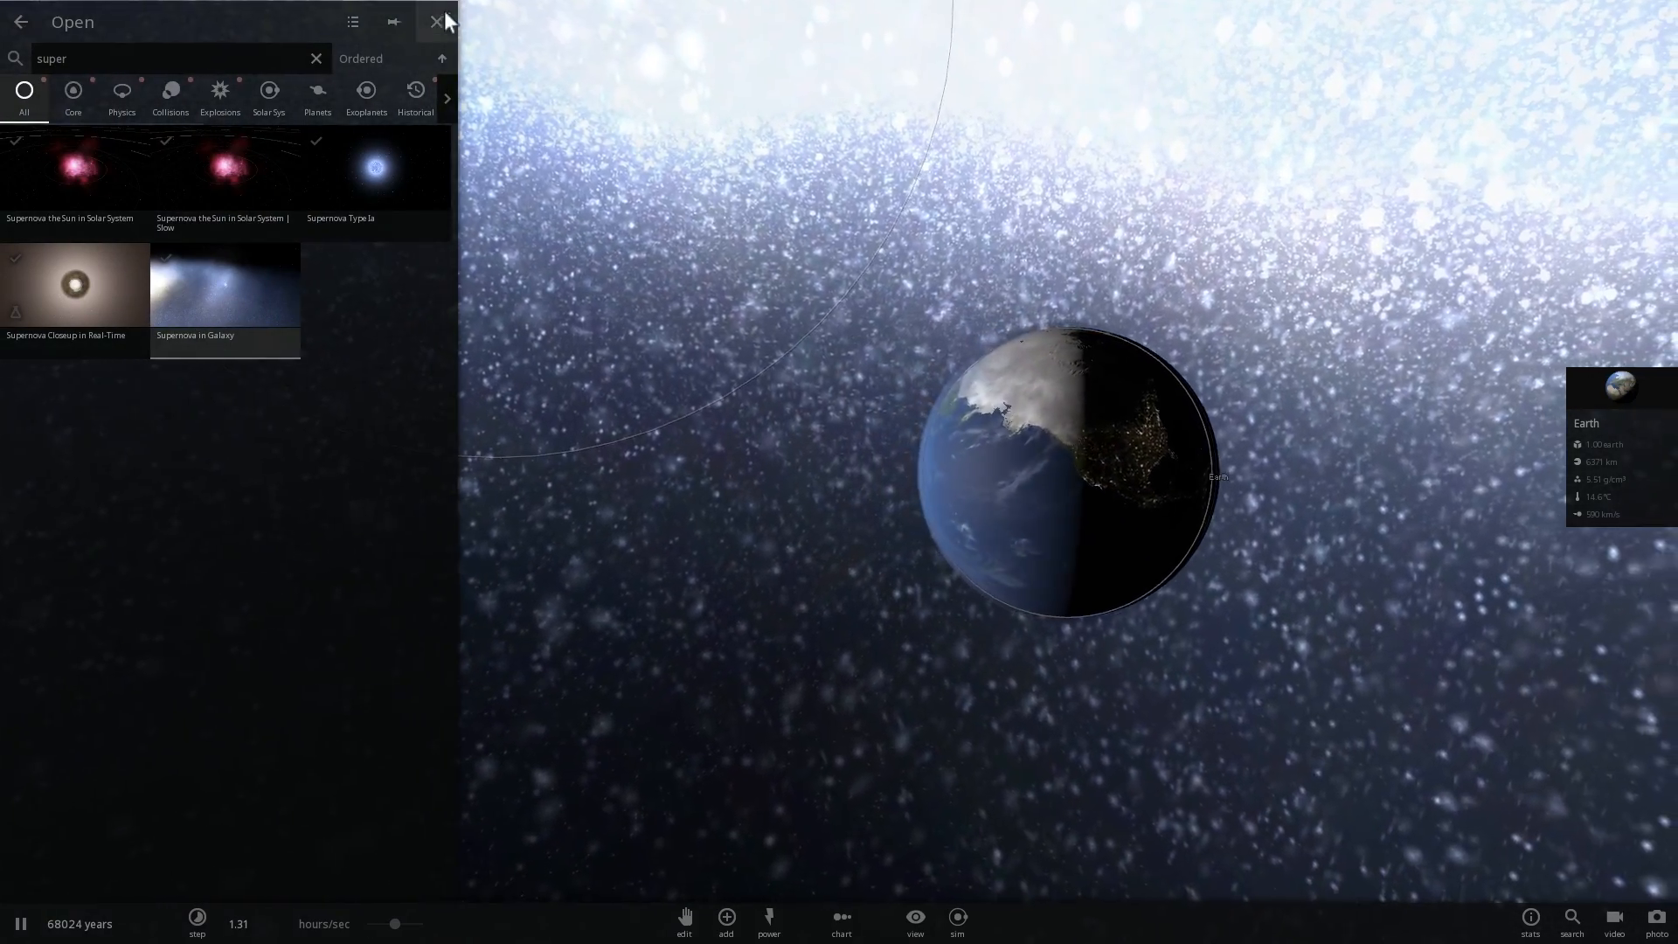
left_click(435, 21)
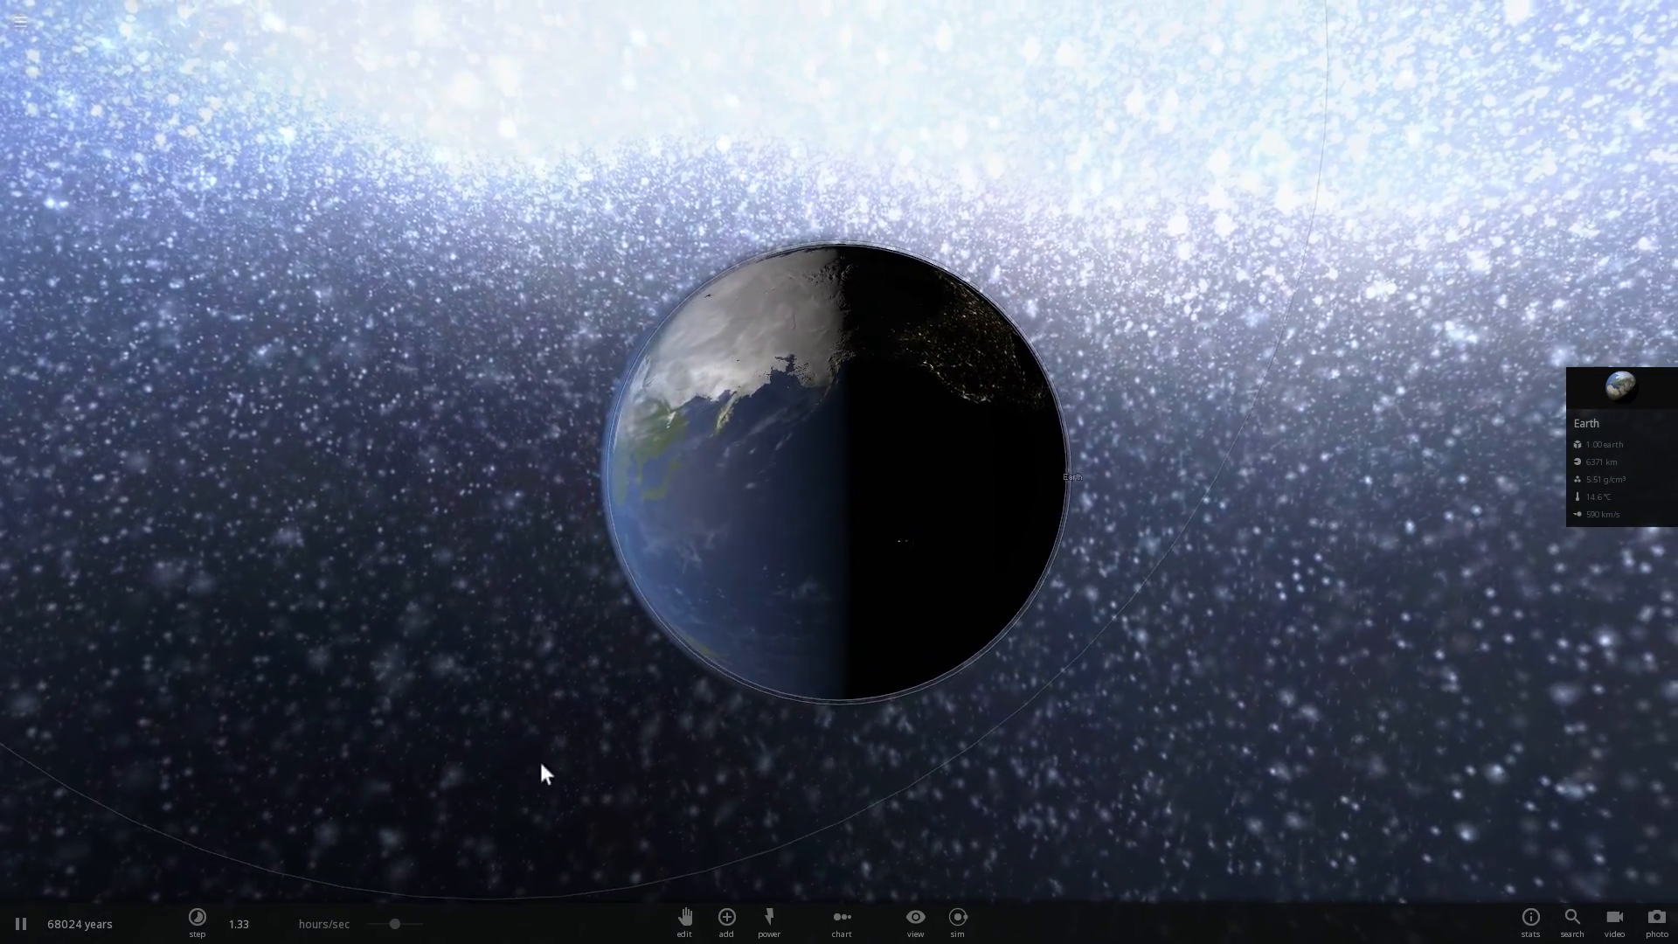
left_click(726, 923)
type("super")
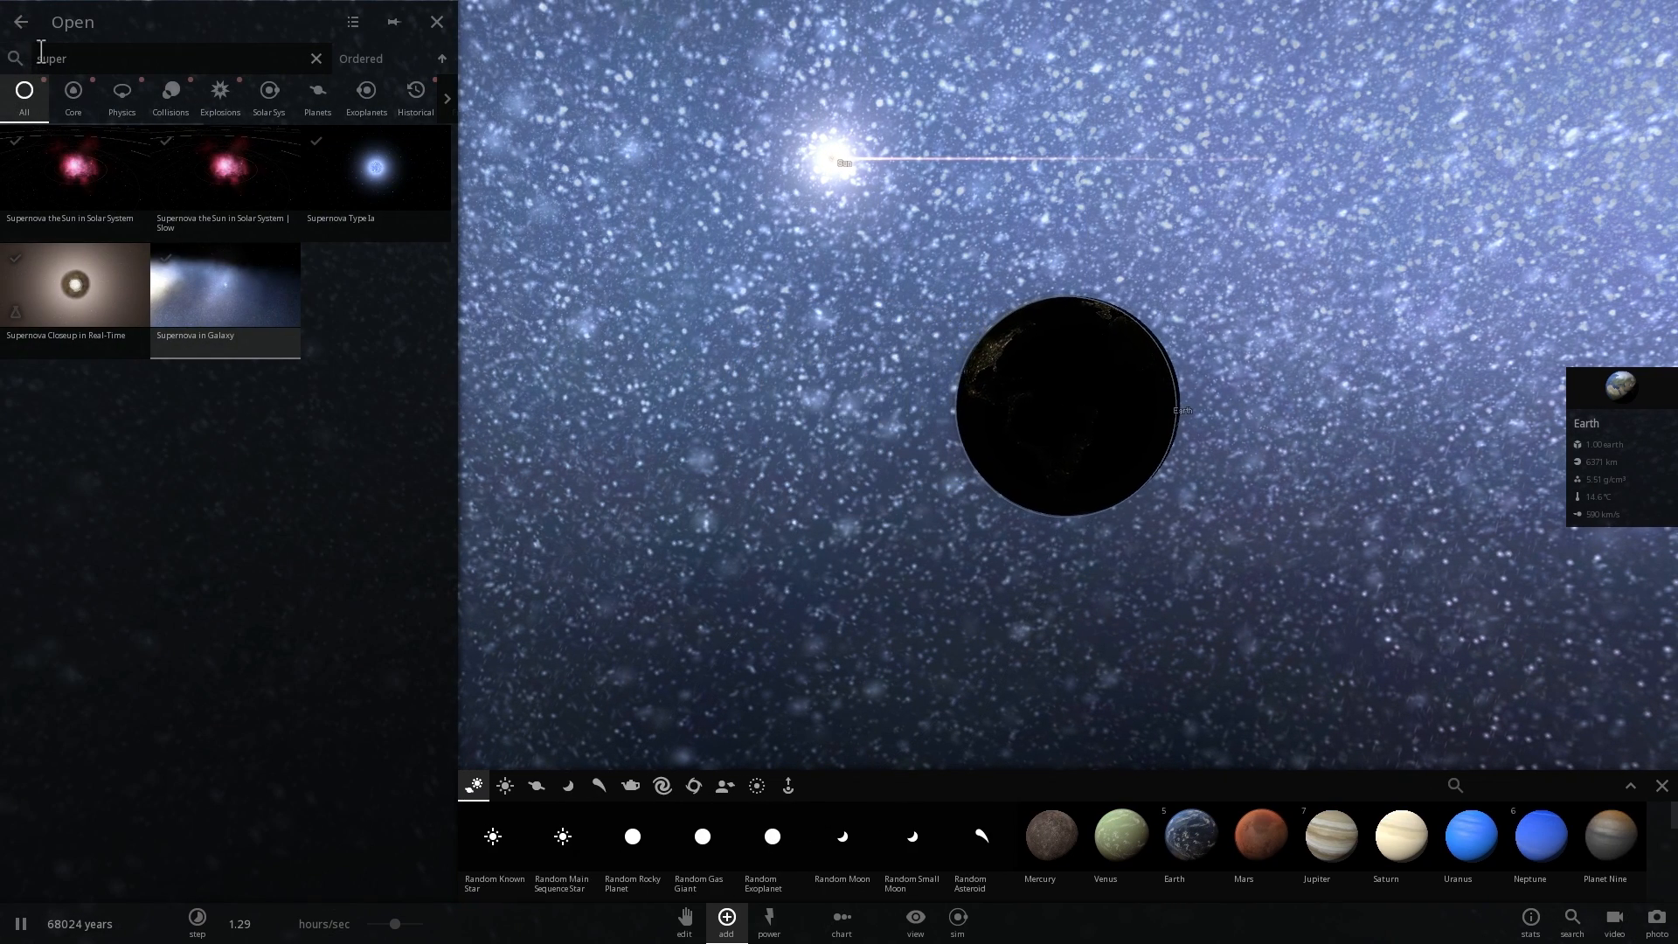
left_click(21, 21)
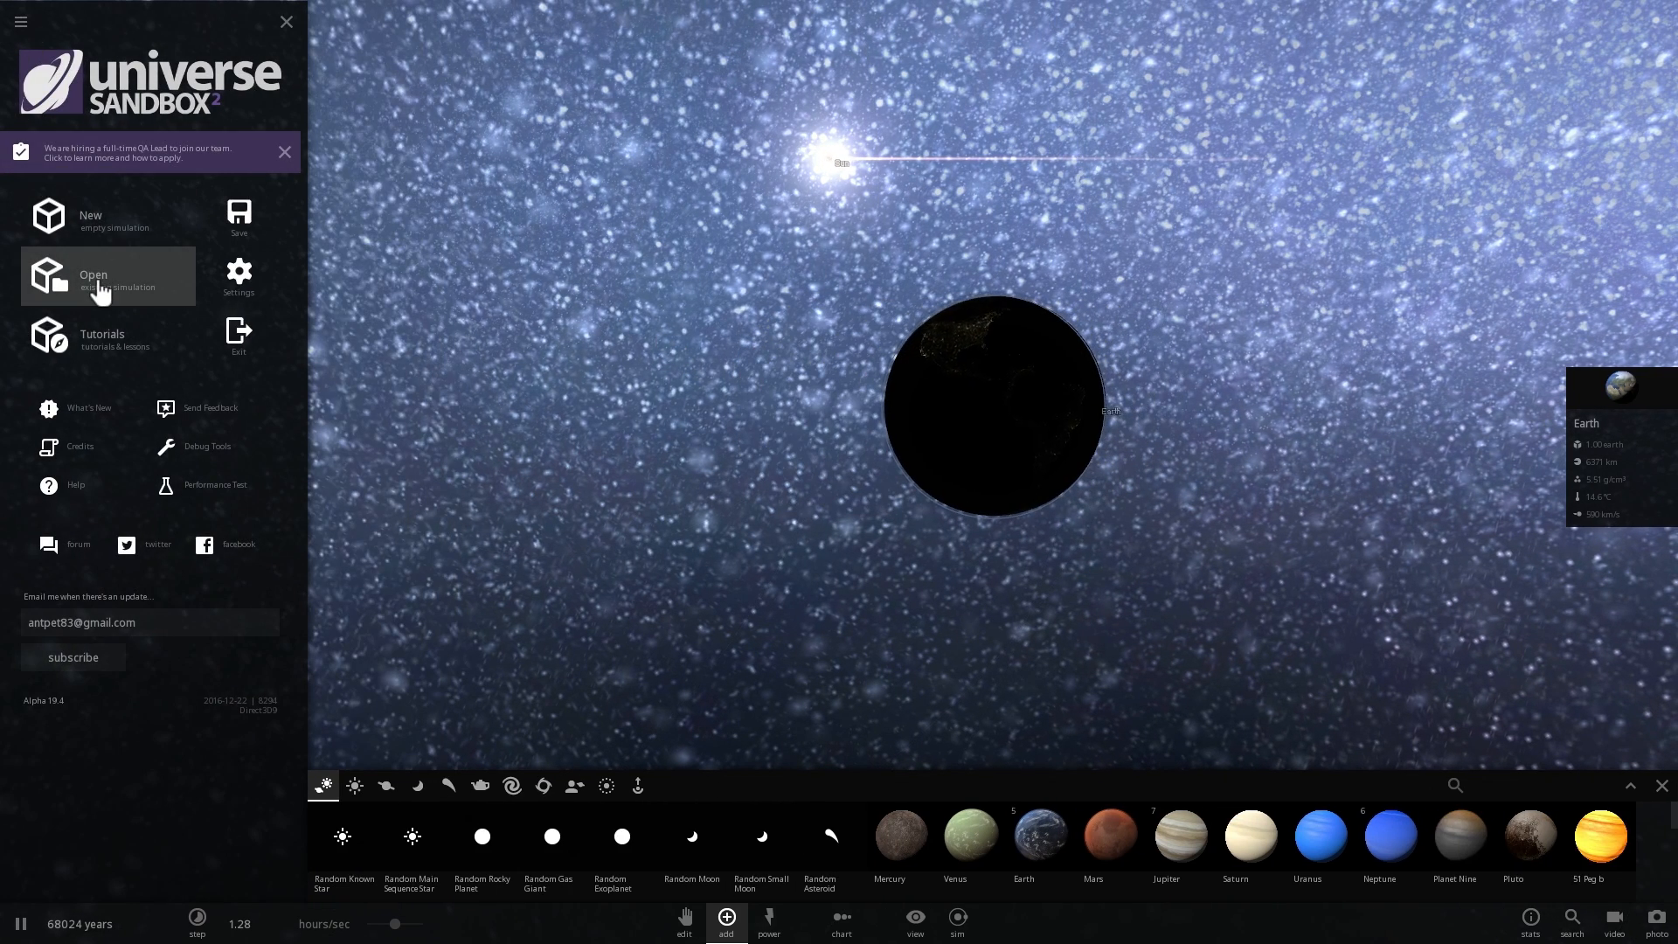
Step: Load the saved Solar System simulation and select the DUST CLOUD object
left_click(92, 276)
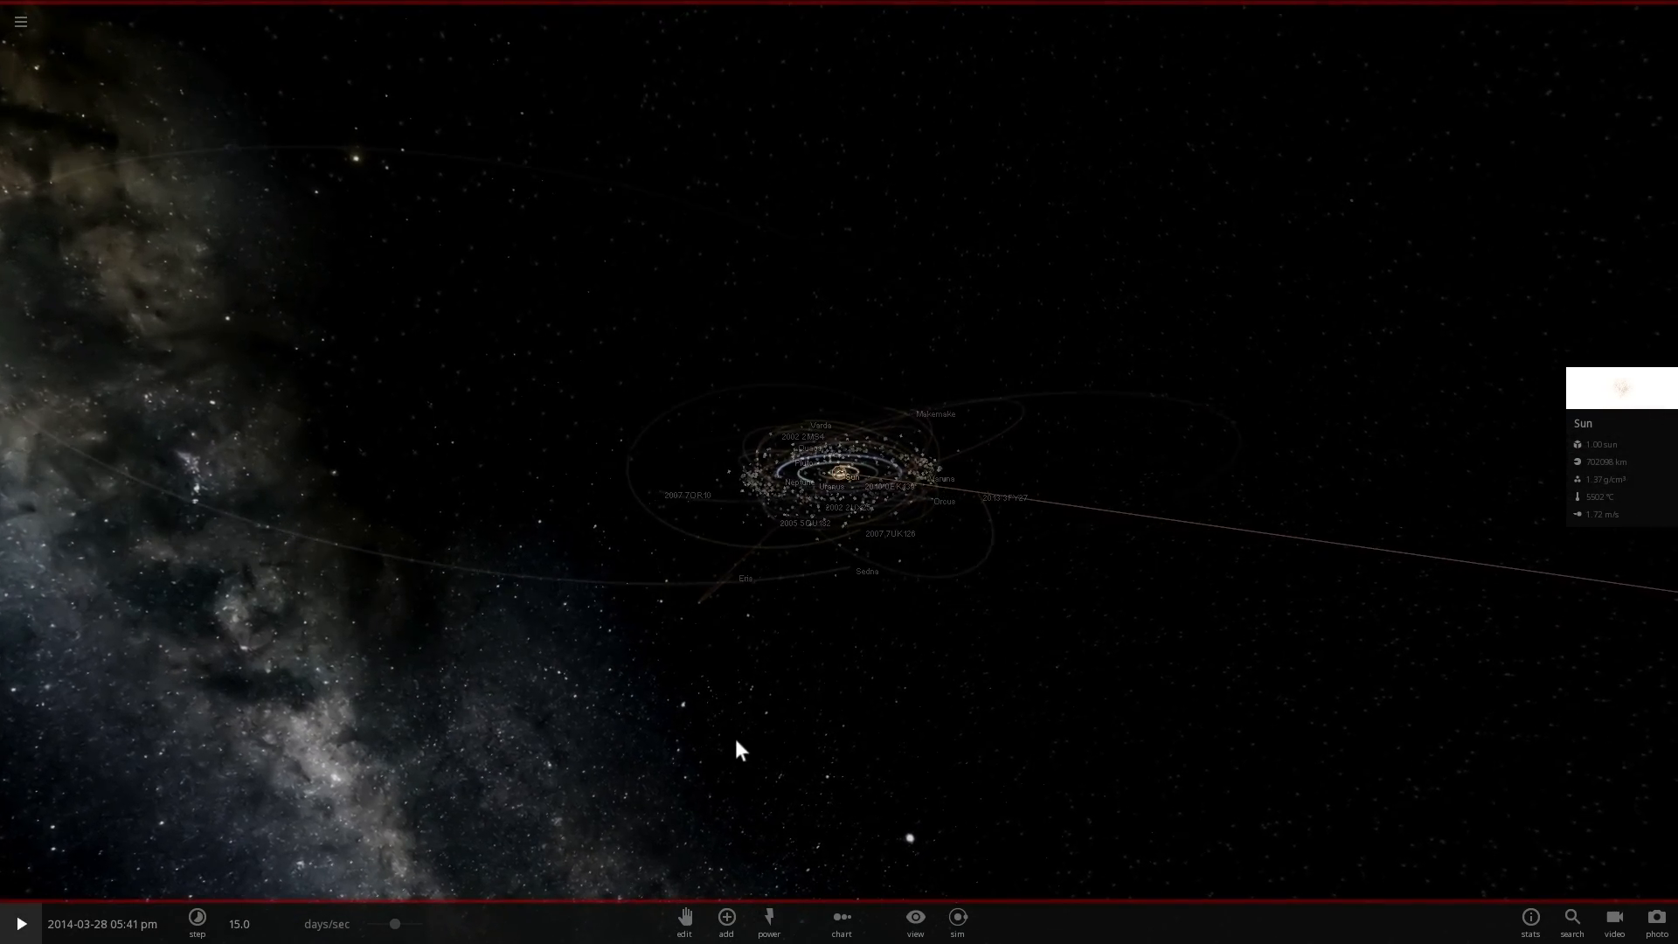
left_click(725, 921)
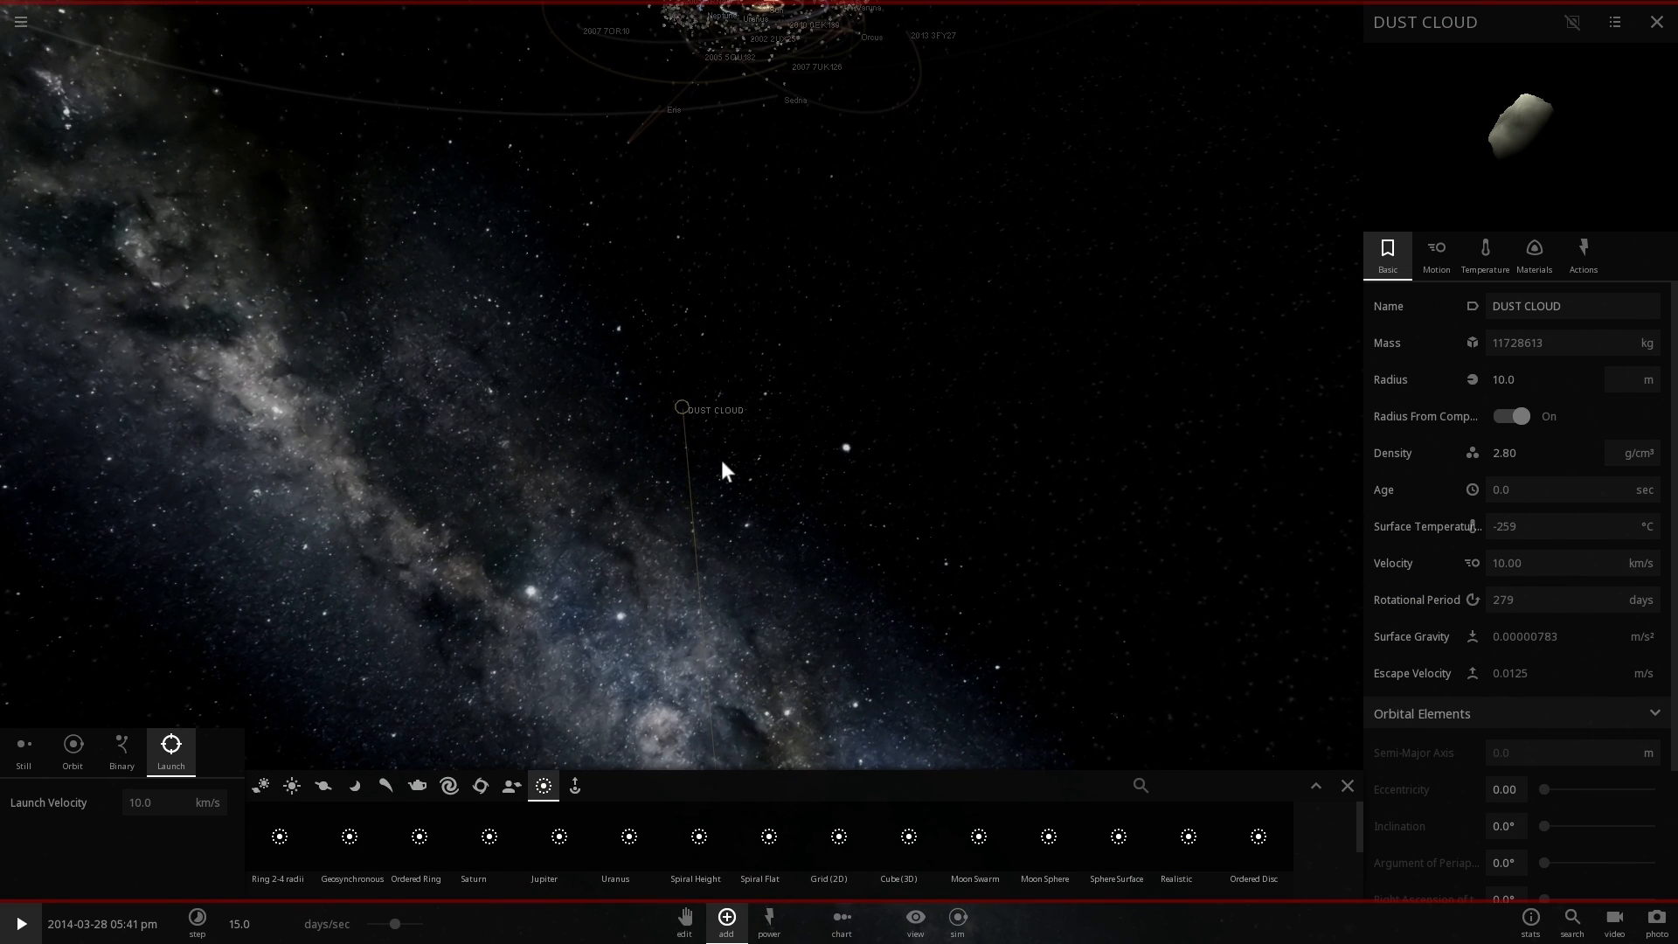
mouse_move(507, 888)
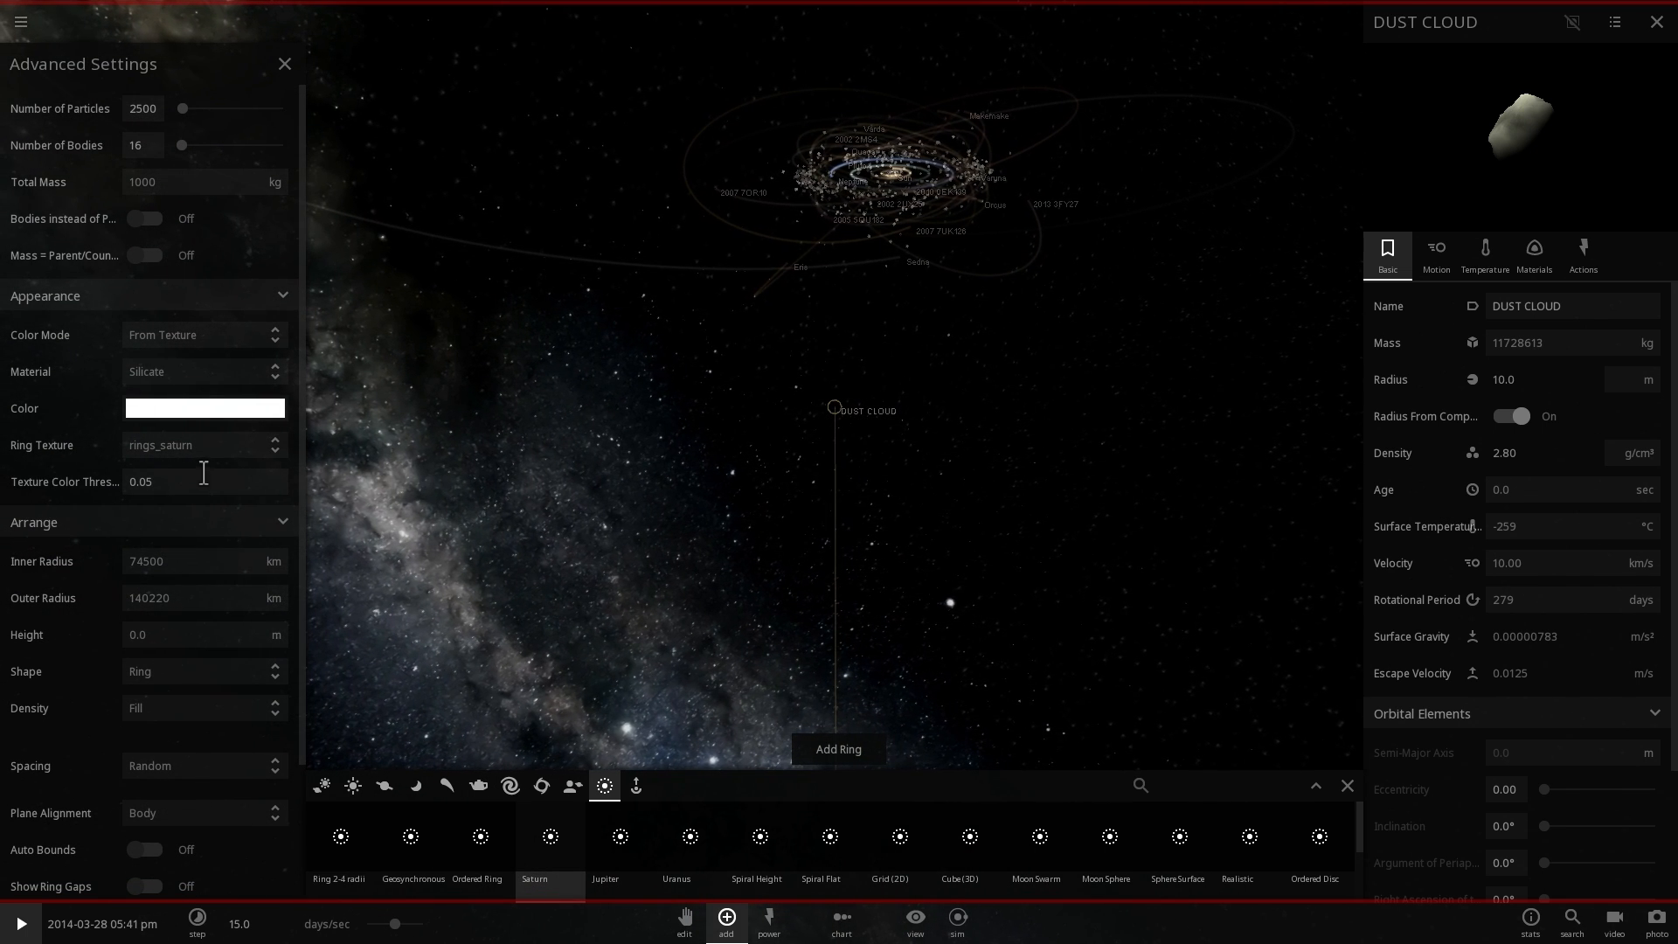
Step: Give the particle ring manual yellow colouring and a Sphere shape, then close its settings
left_click(204, 334)
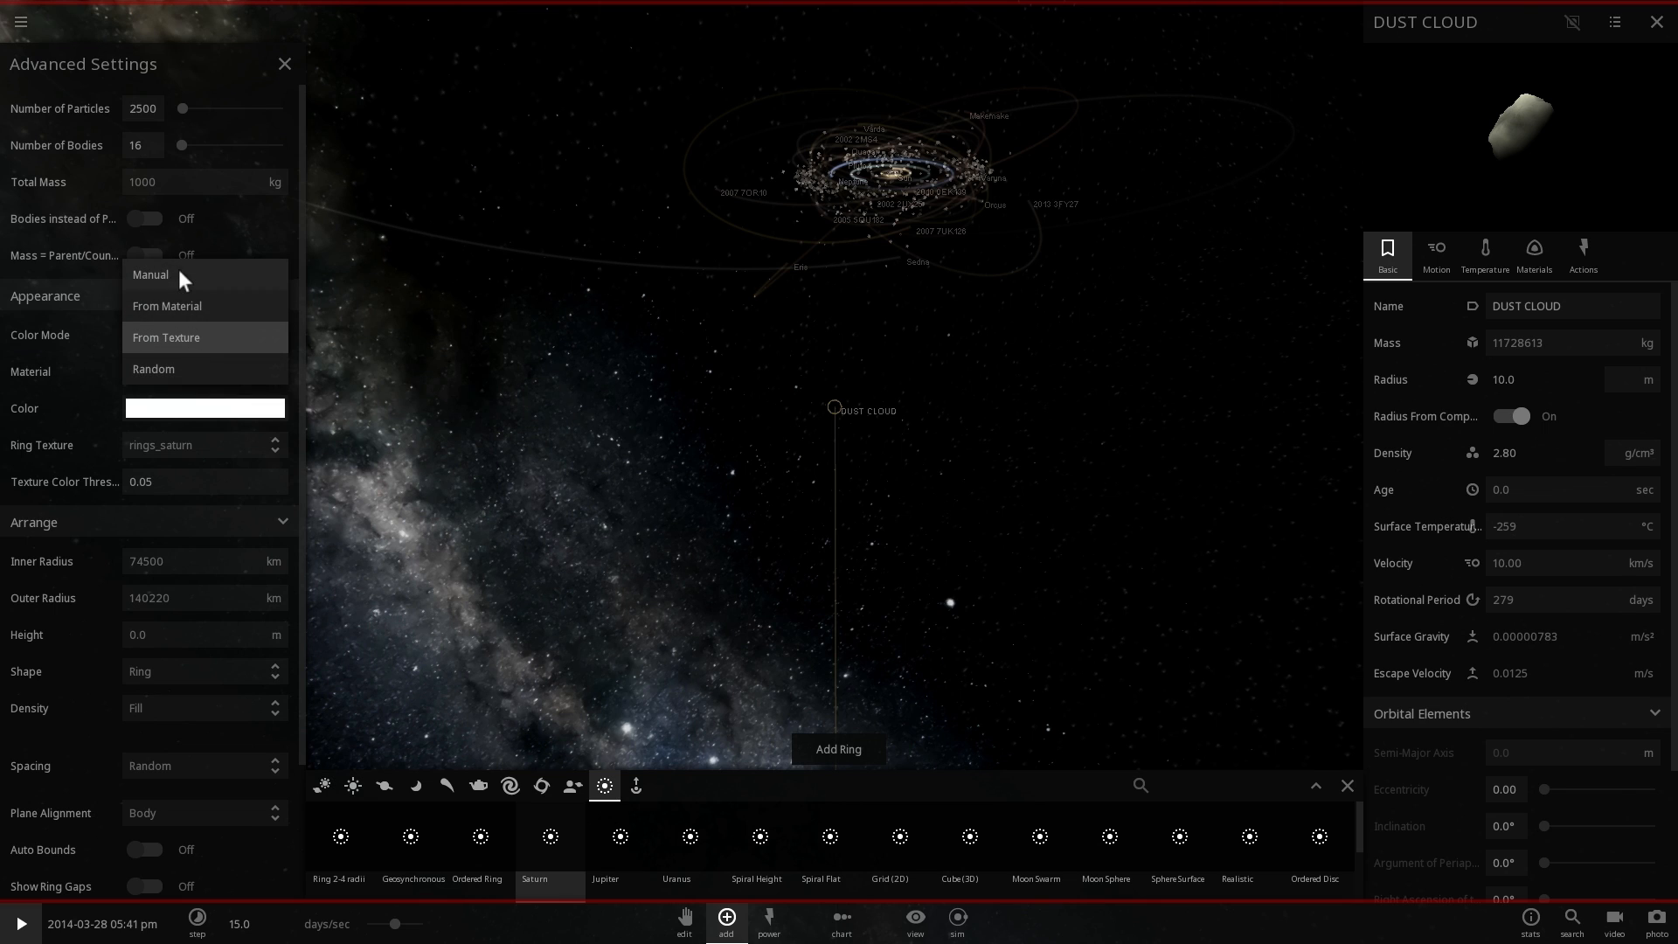
left_click(149, 274)
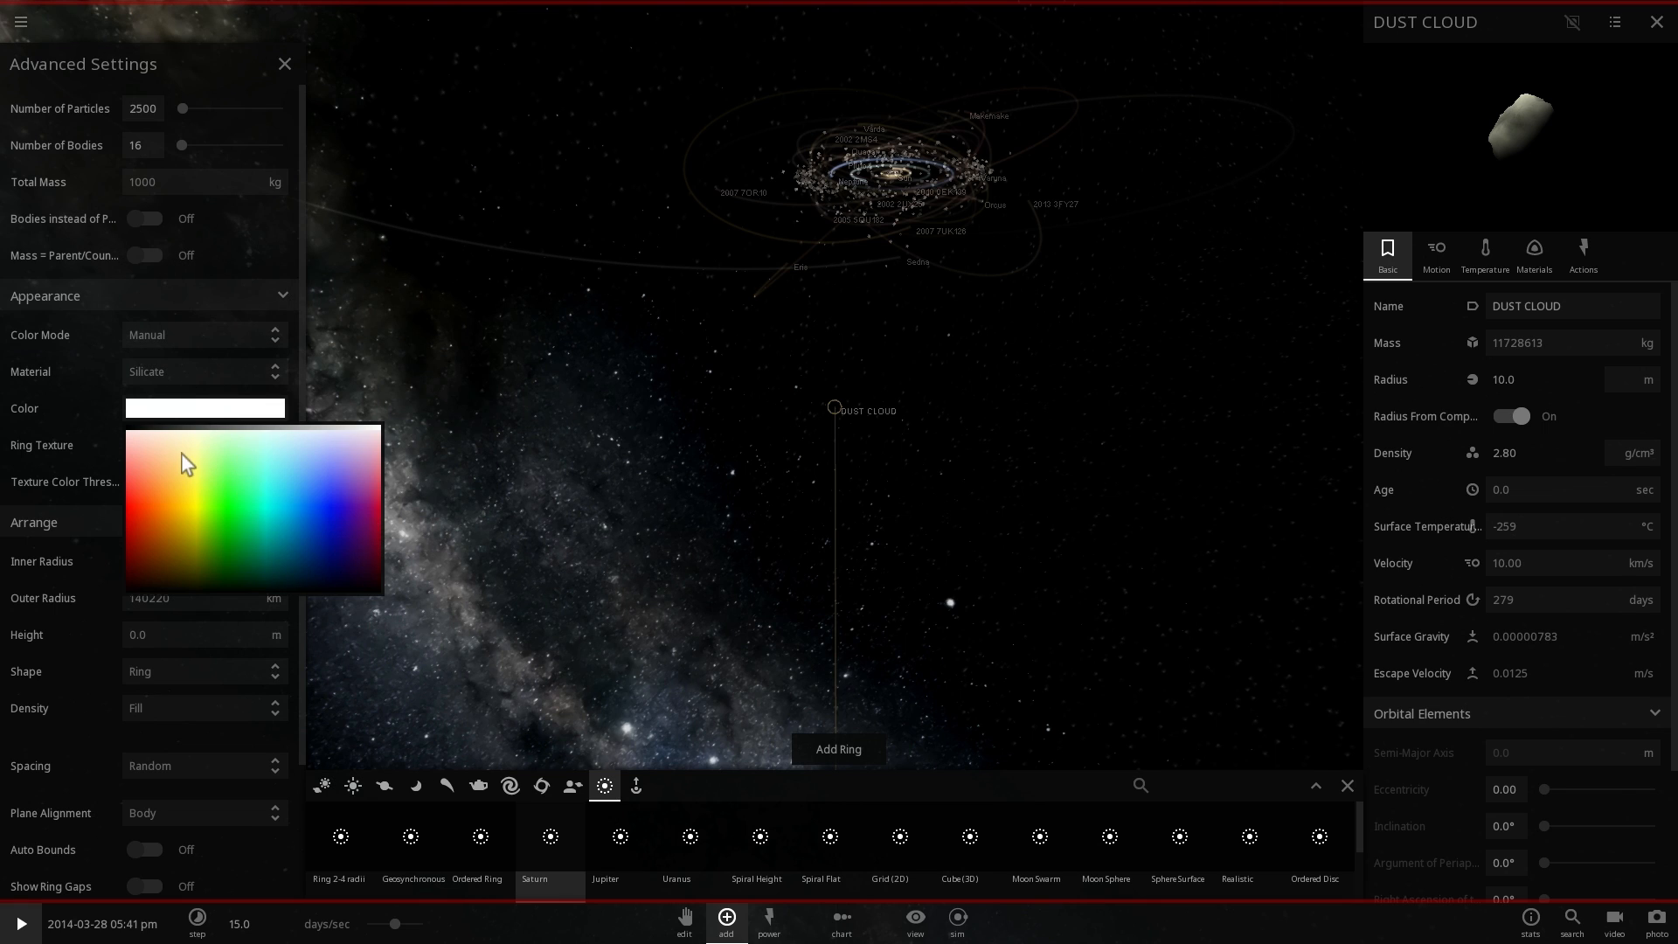
left_click(185, 461)
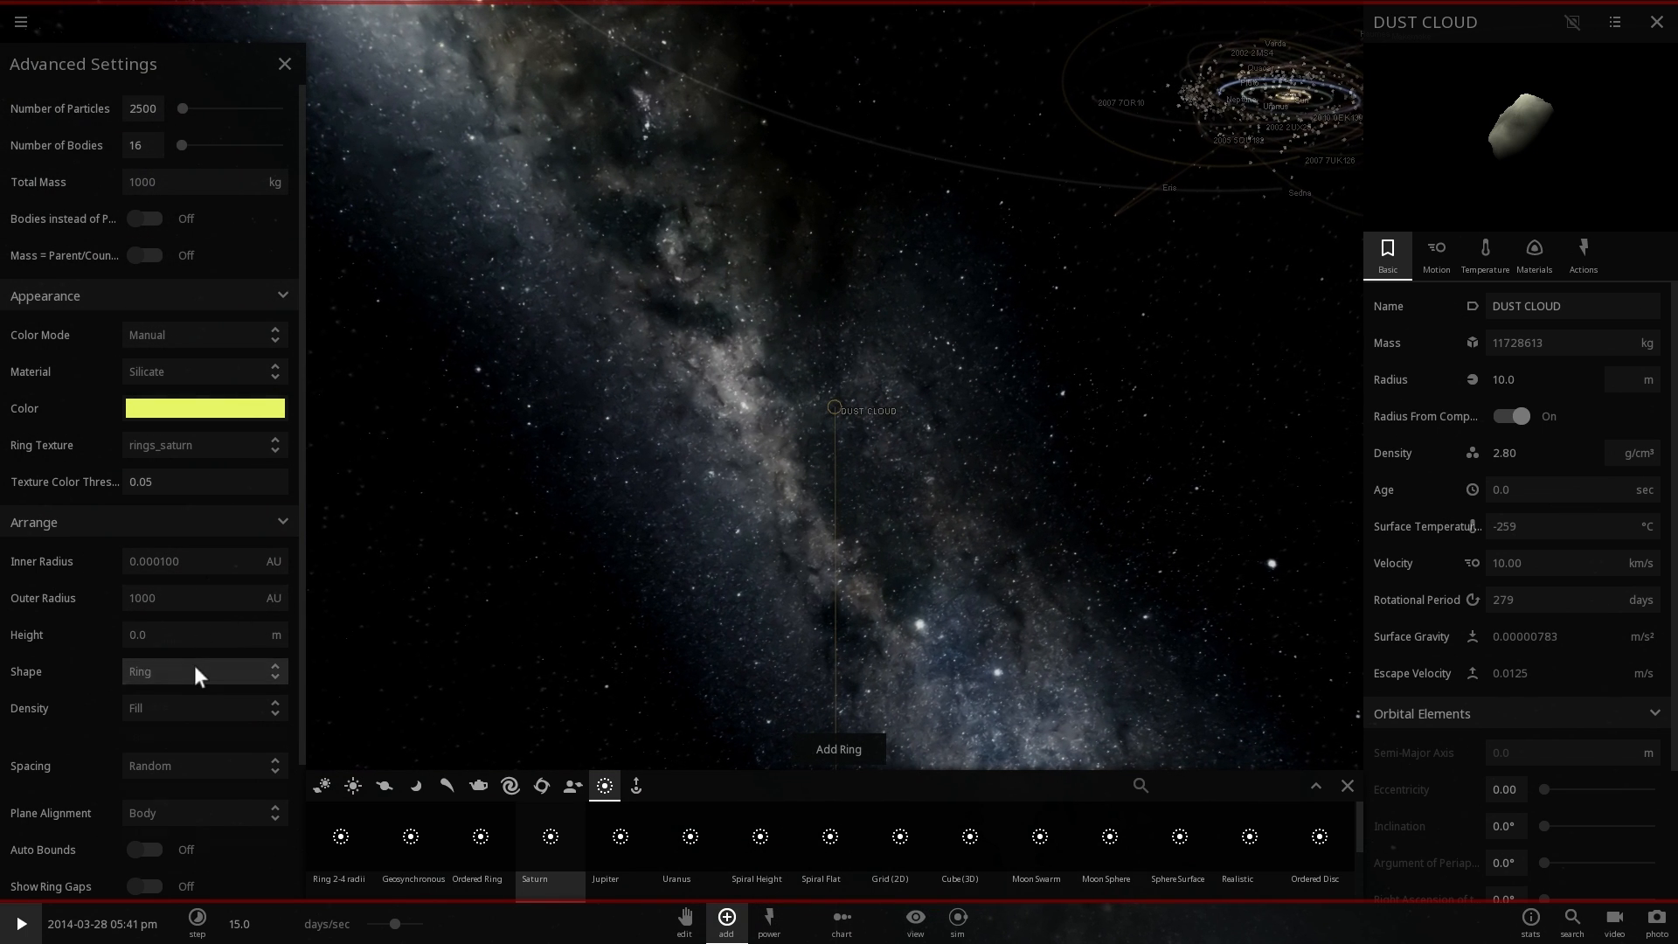
left_click(204, 672)
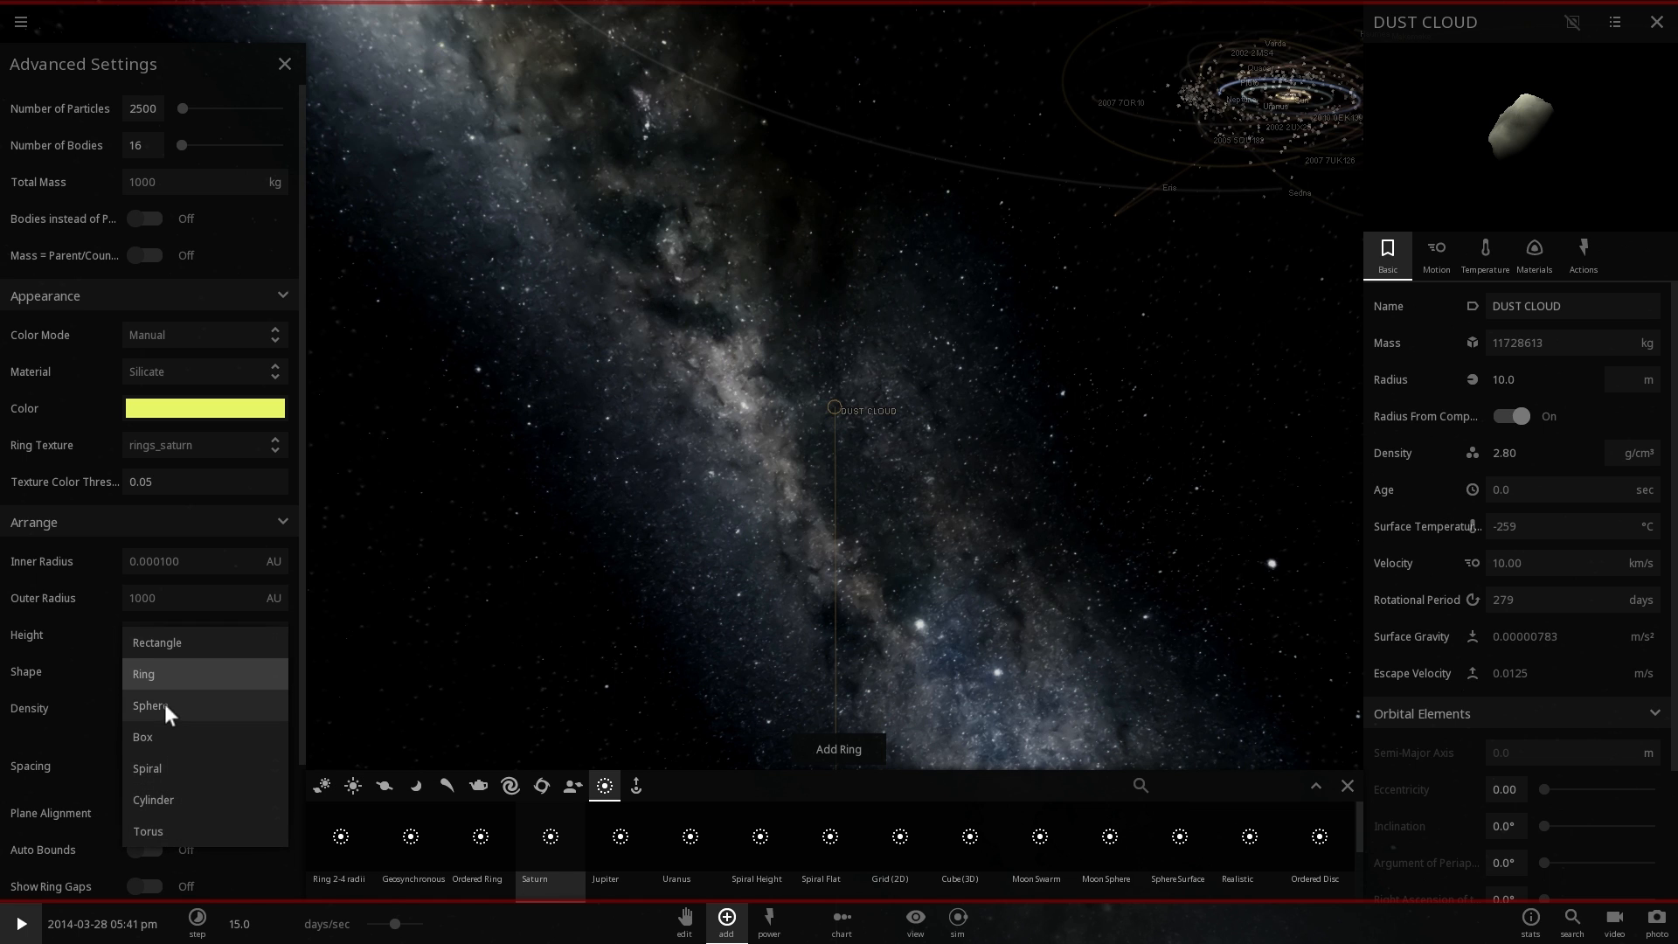
left_click(147, 705)
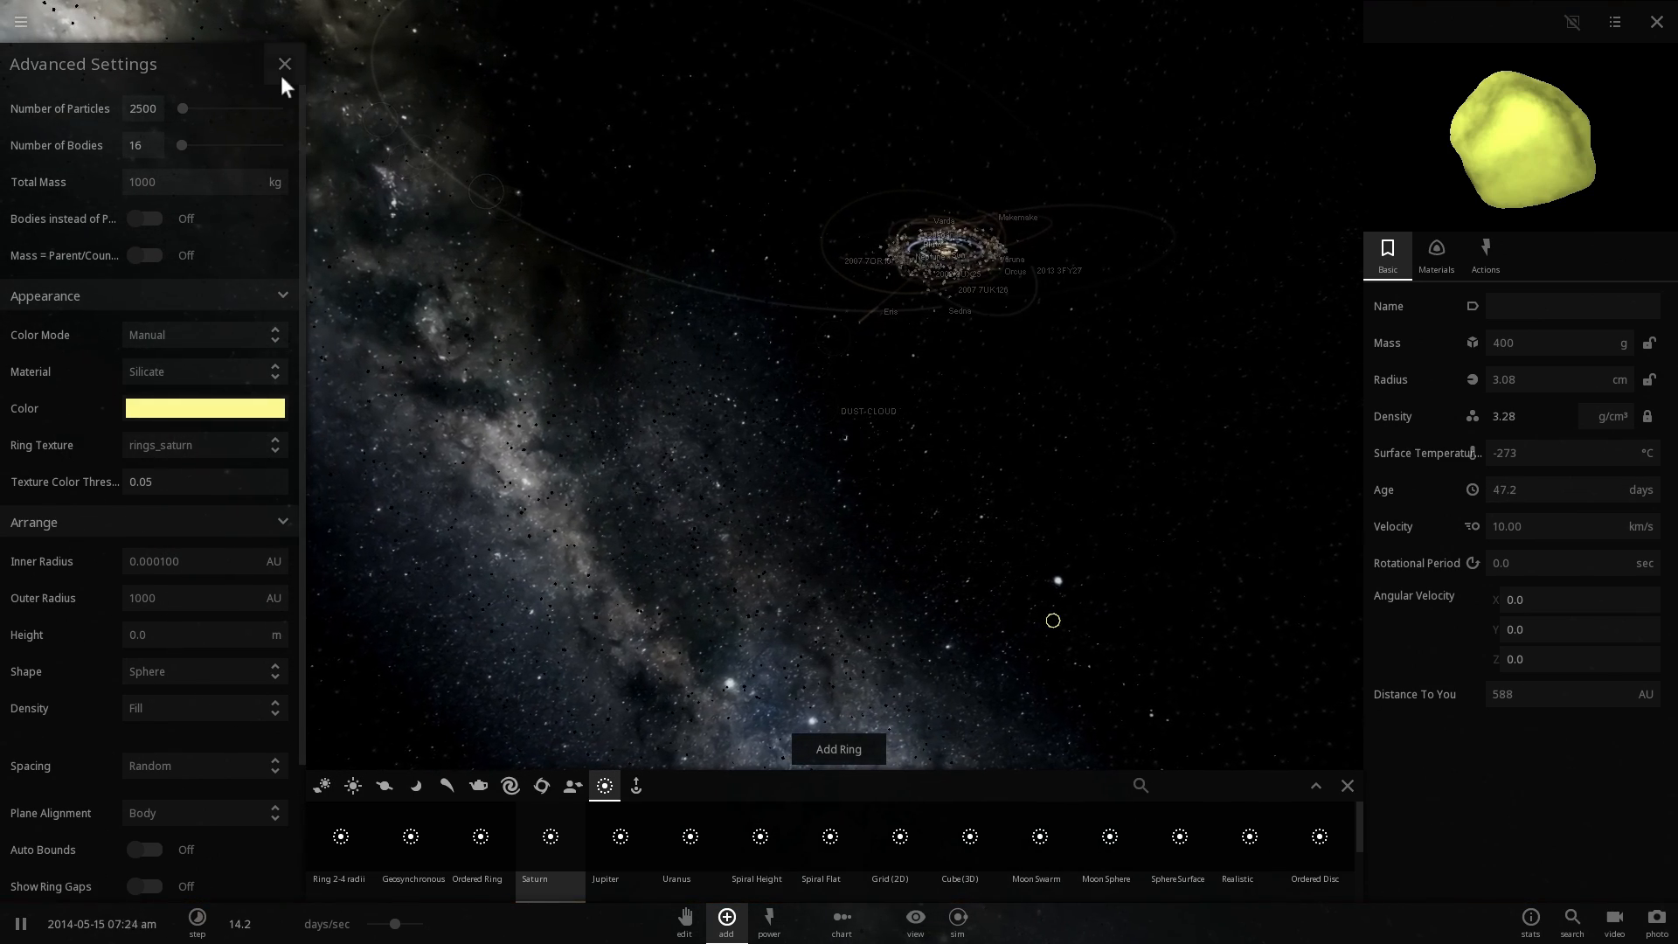
left_click(283, 63)
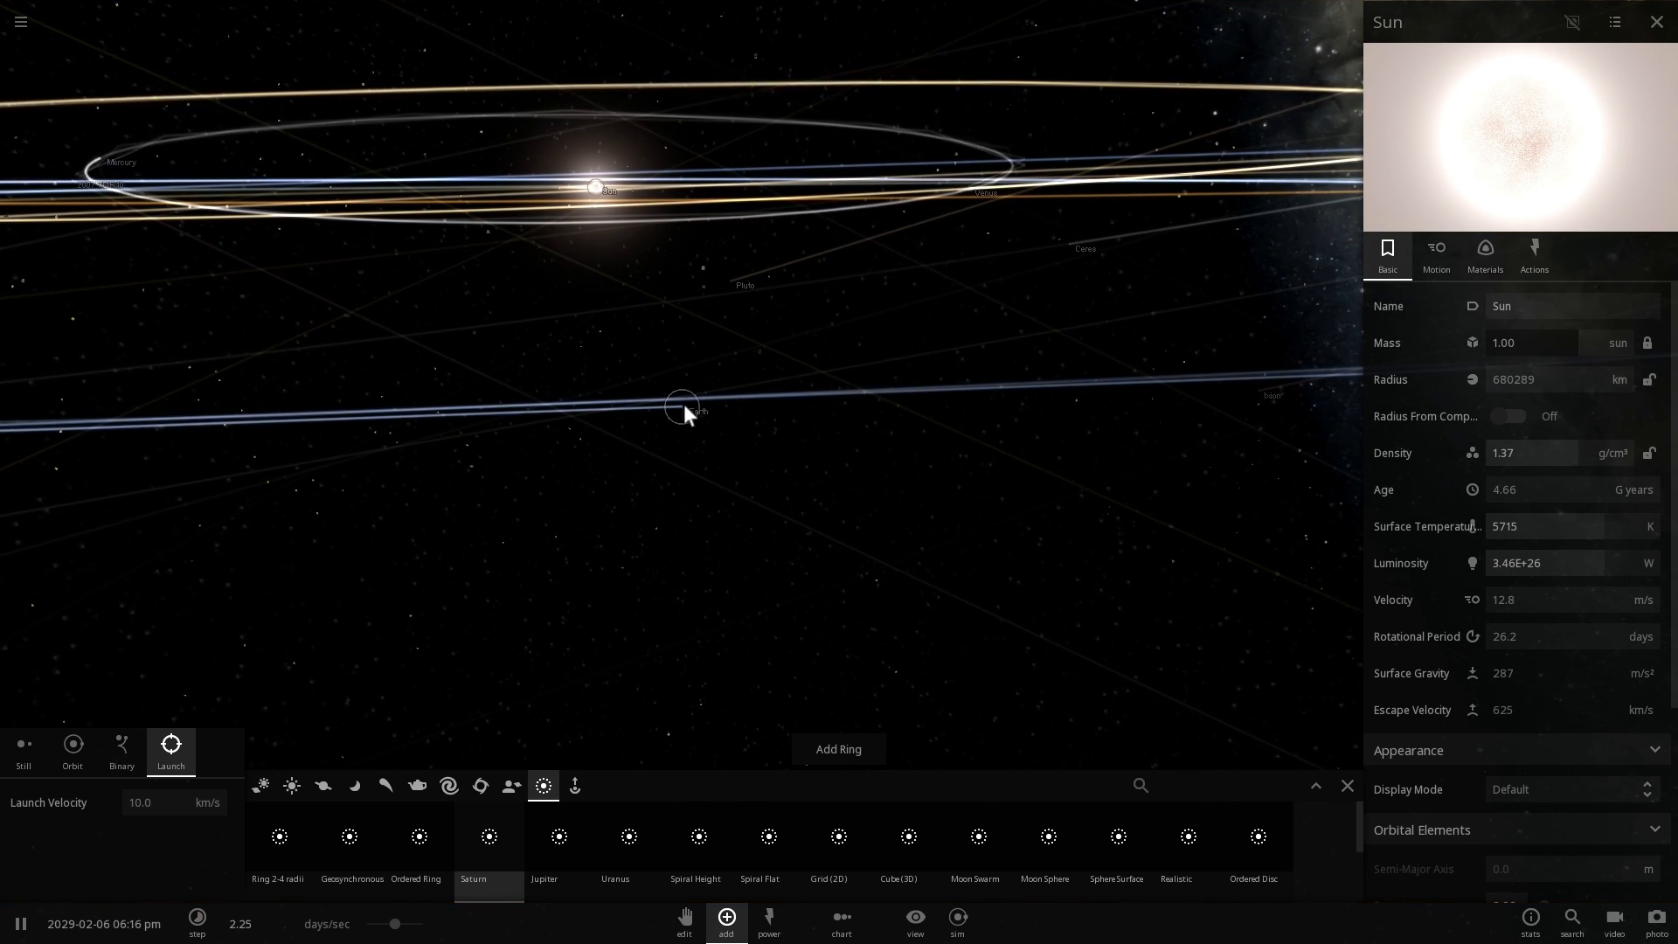
Step: Select Earth, focus the camera on it, and show its Climate properties
left_click(682, 405)
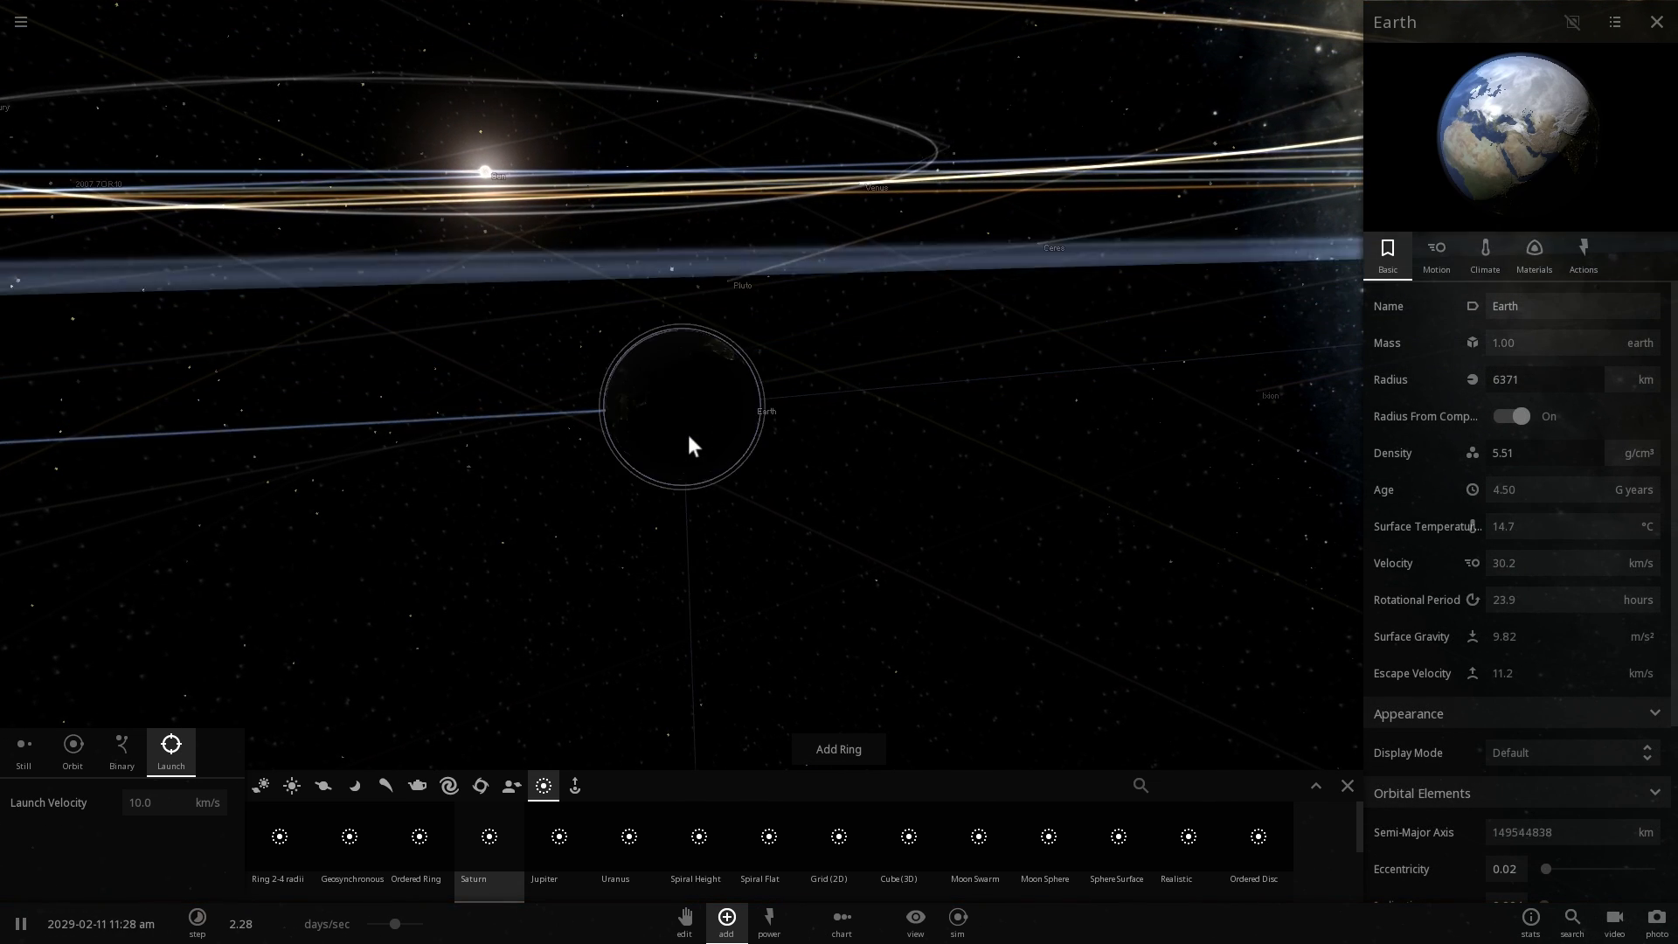
left_click(20, 924)
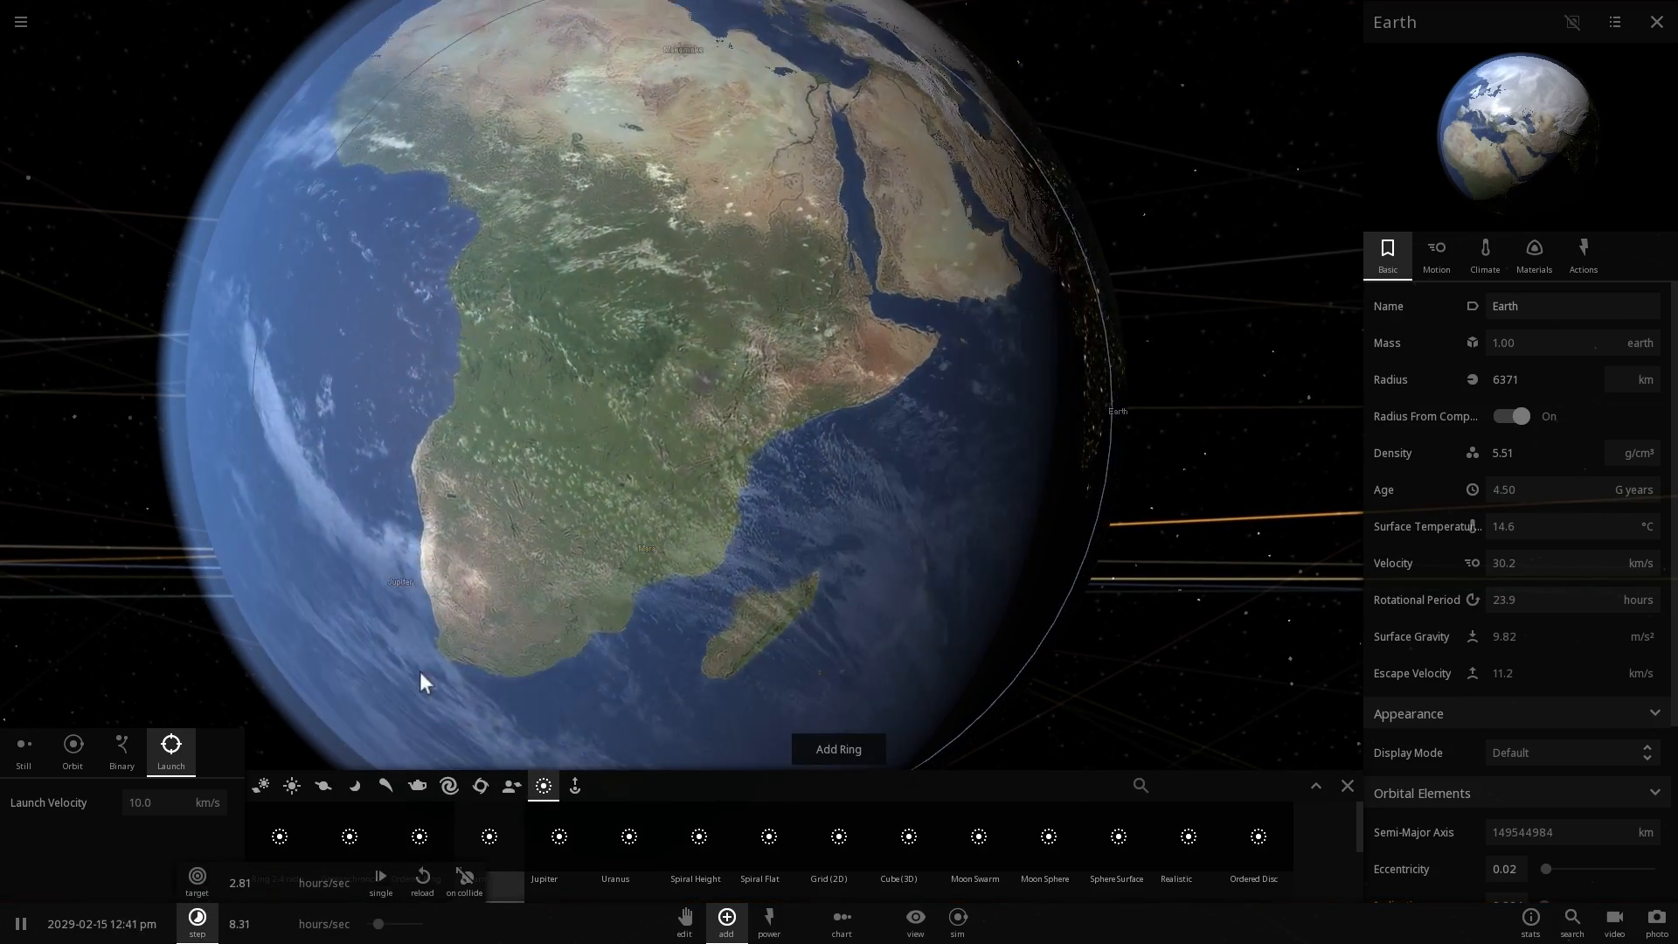
left_click(1484, 254)
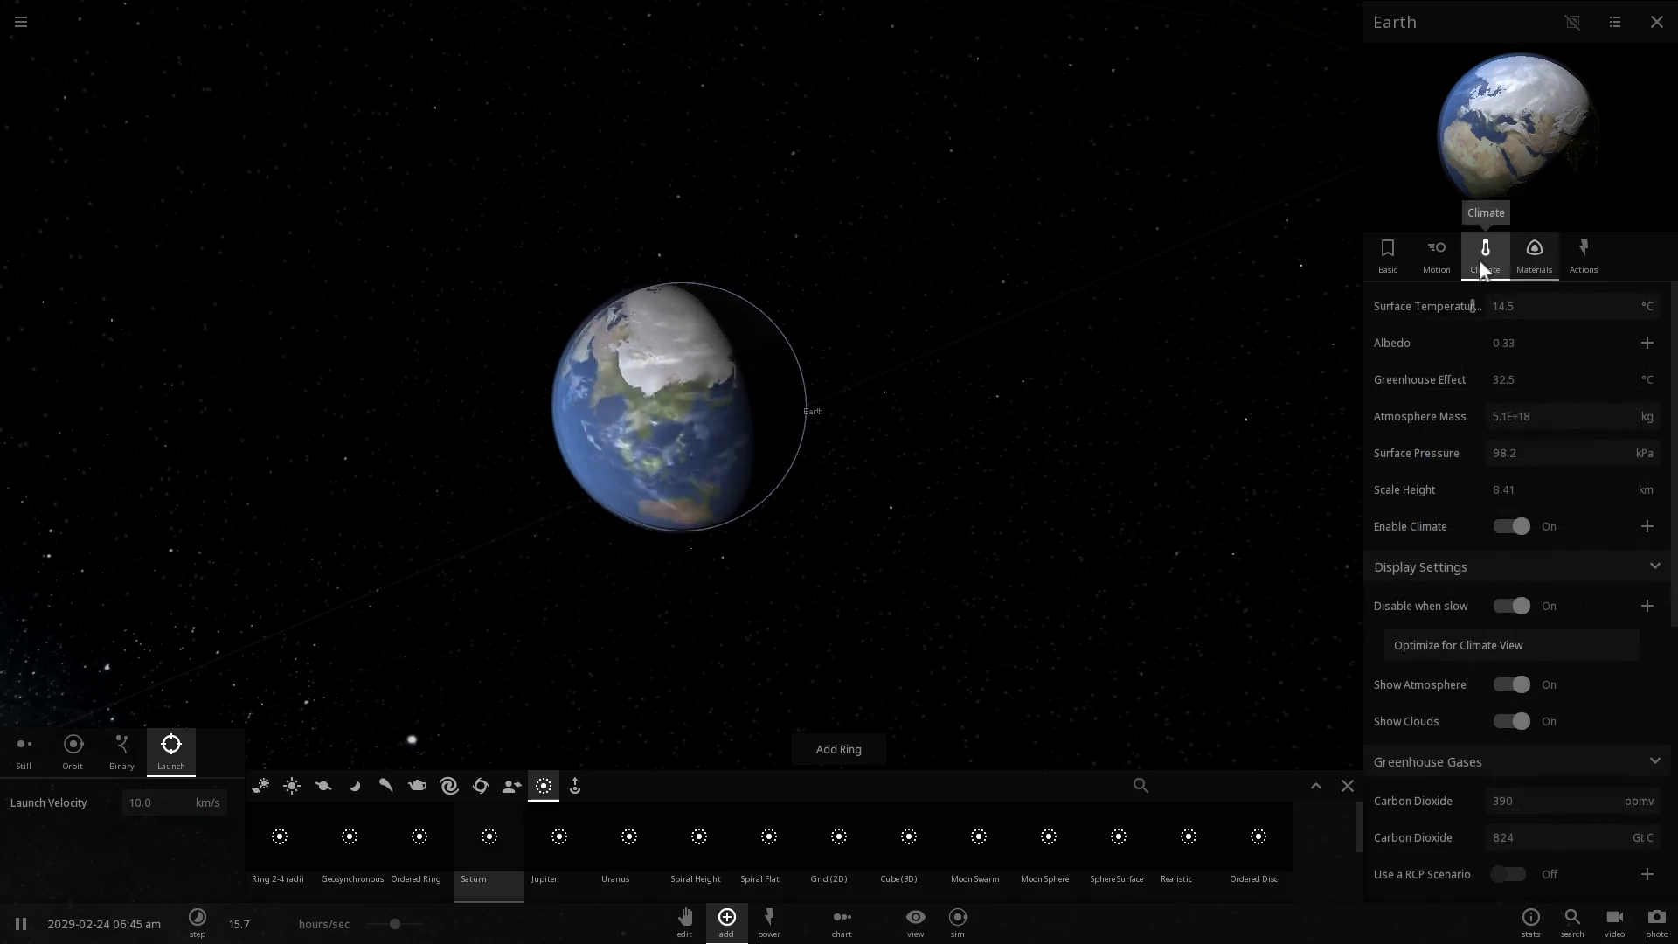
left_click(1510, 525)
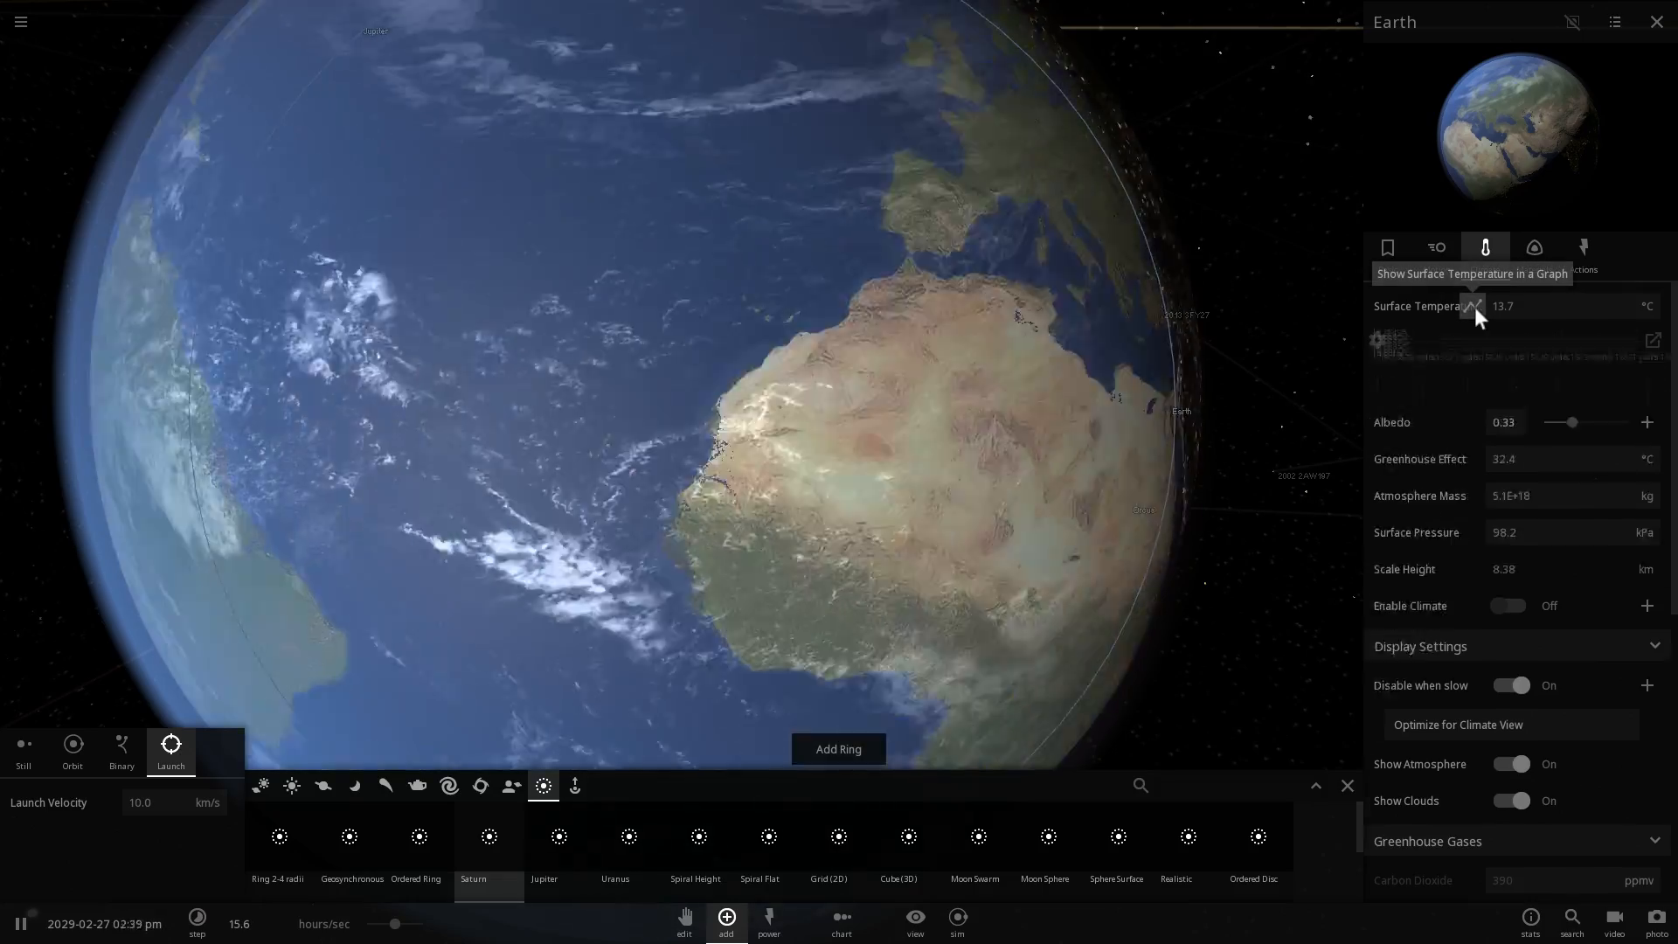
Step: Close the Add panel and watch Earth's Climate tab as it cools to 4.75 °C
left_click(1474, 305)
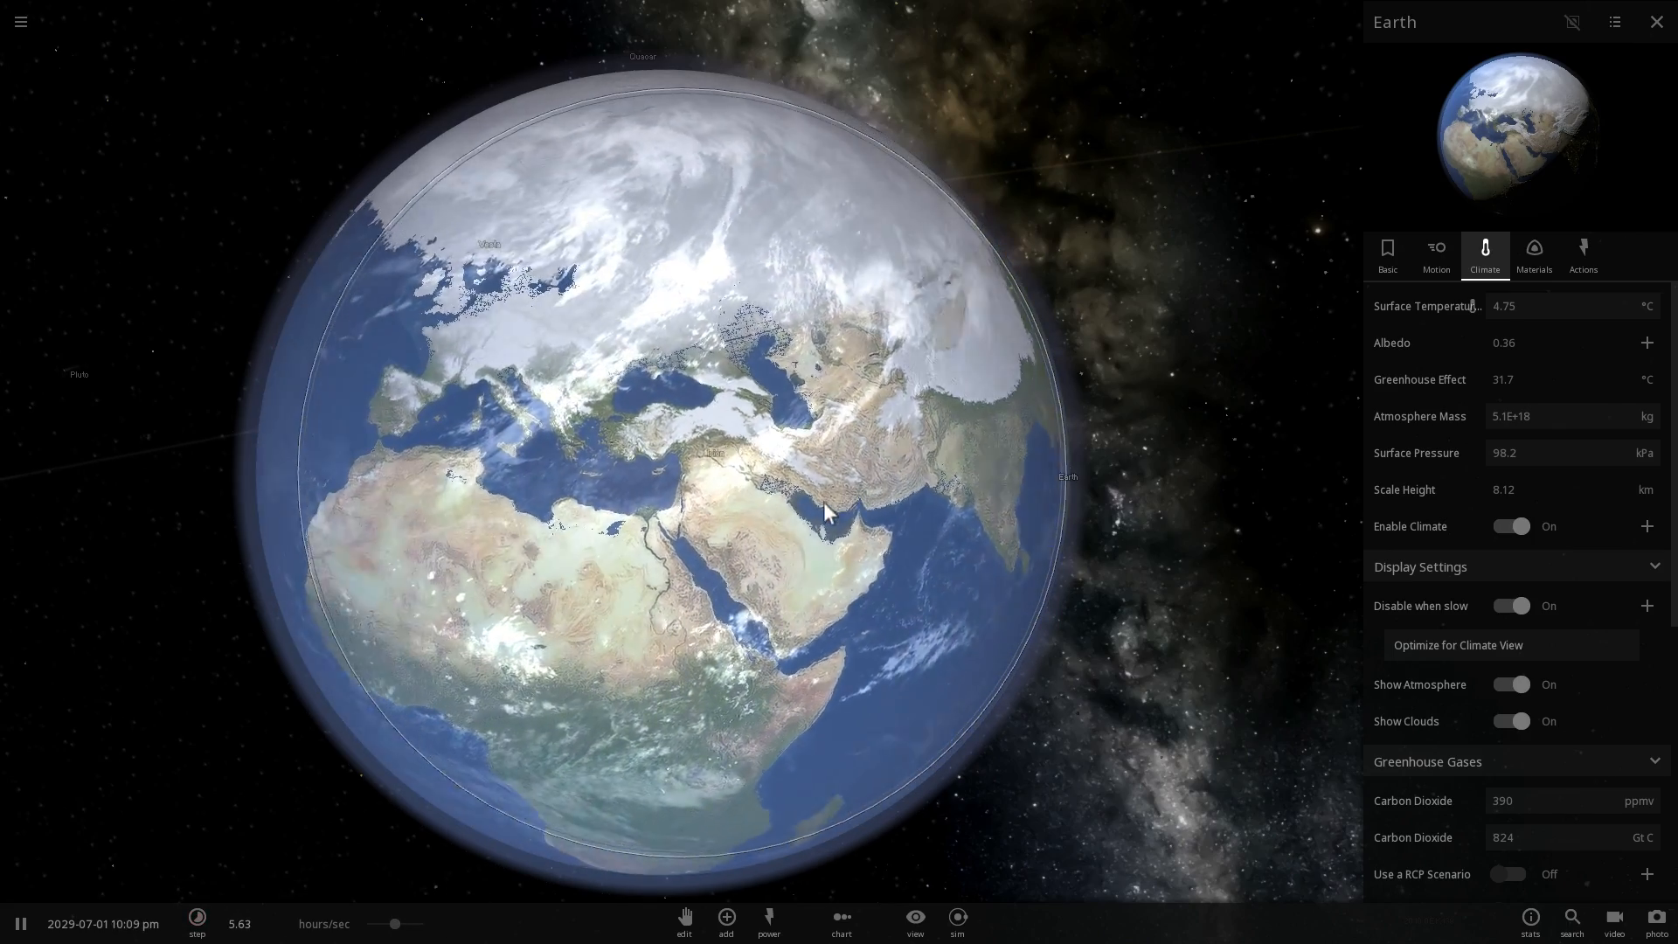
Step: Turn Earth to show Africa, then North America, as the surface cools to 3.19 °C
left_click_drag(394, 923, 399, 923)
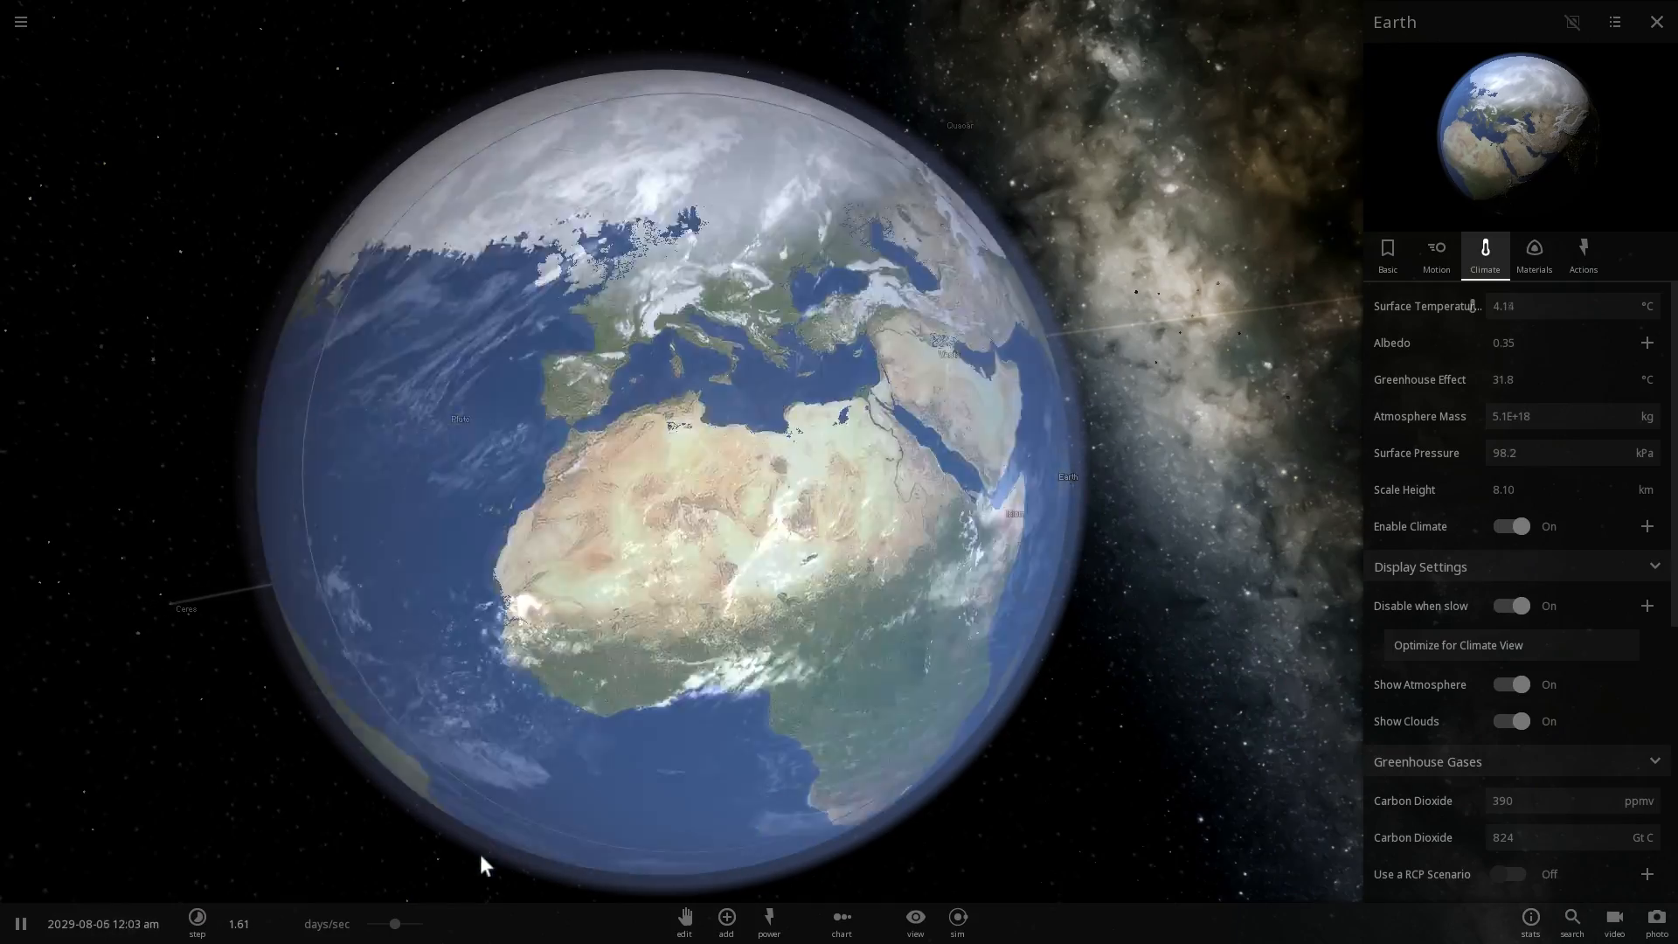
left_click_drag(391, 924, 397, 924)
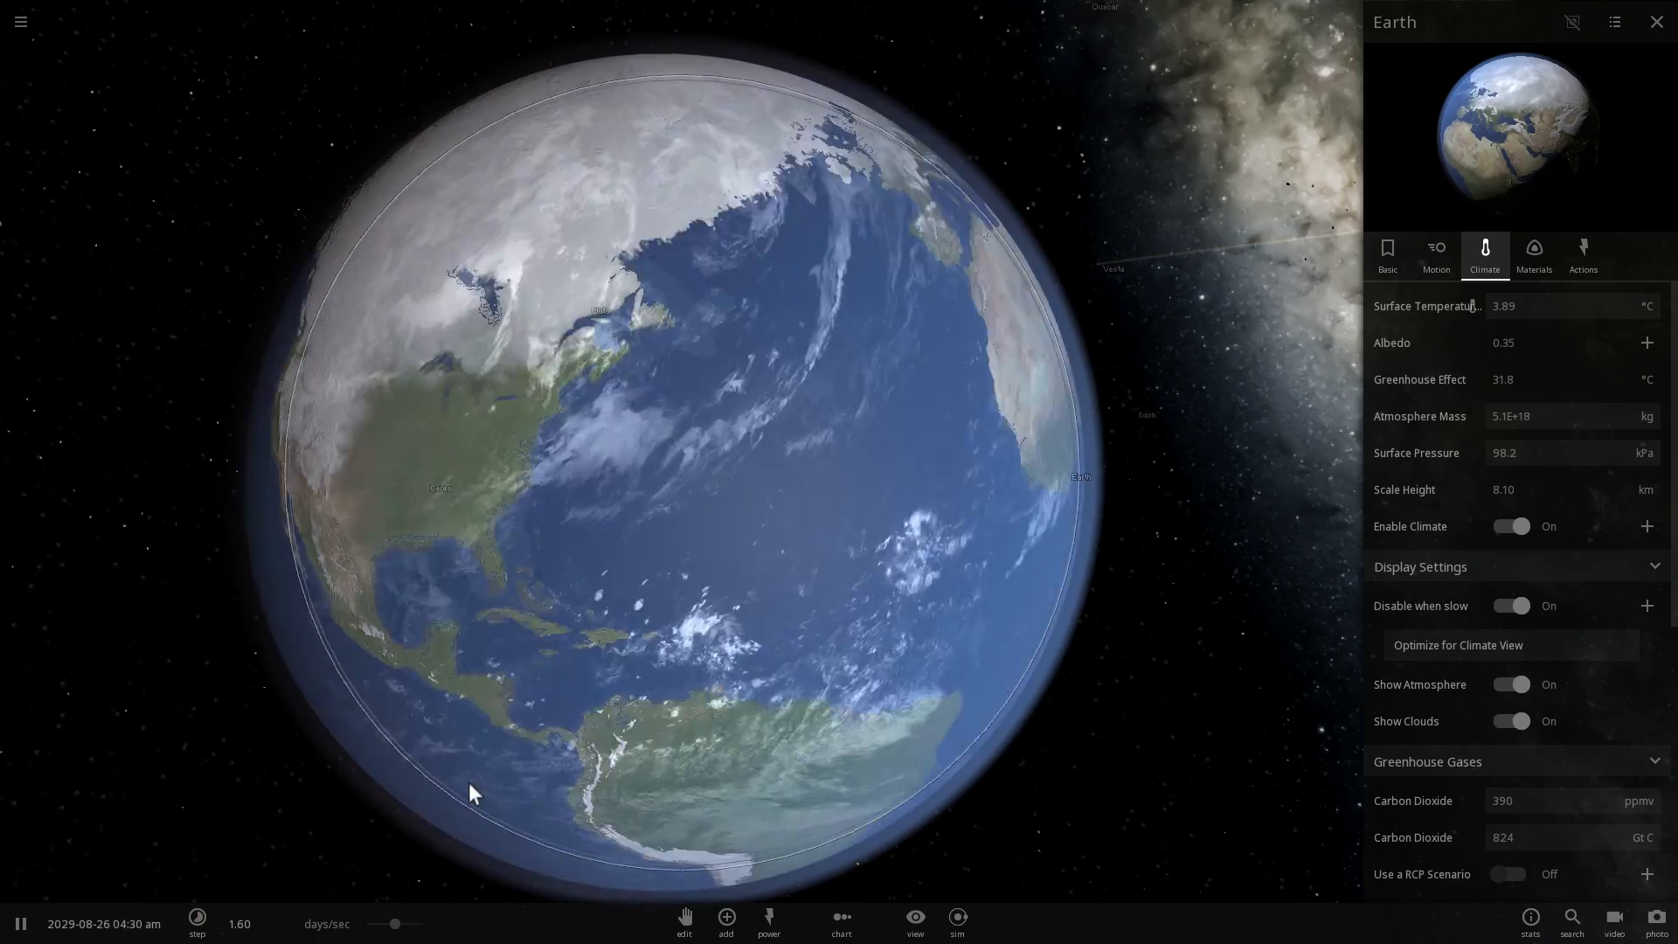
left_click(197, 923)
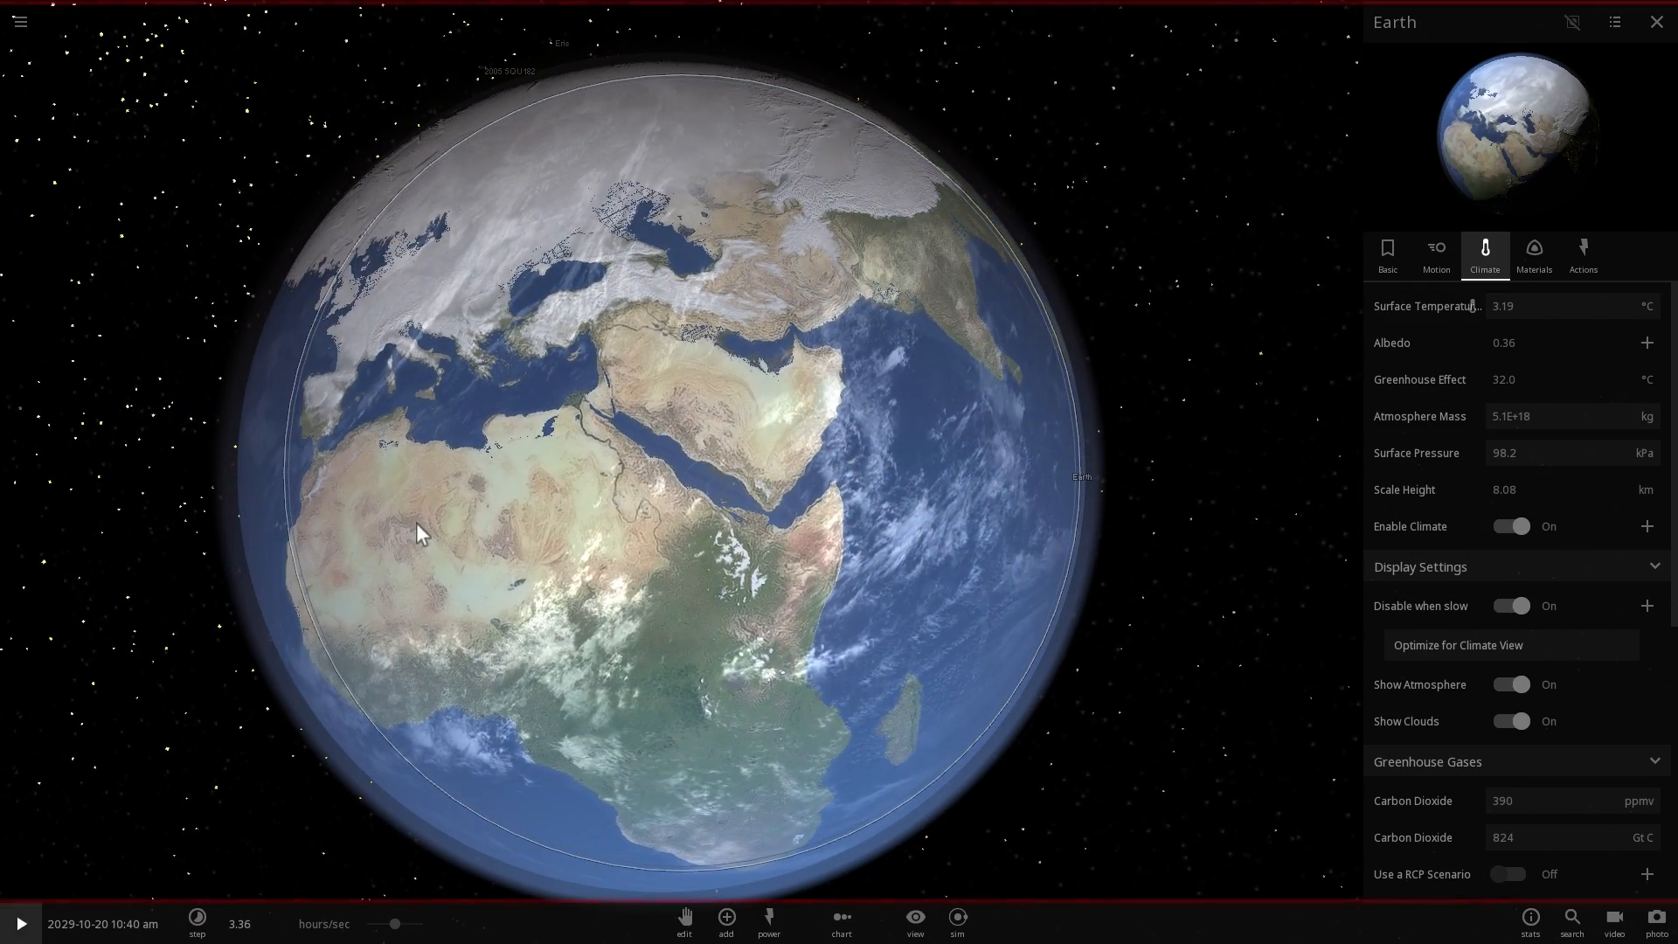
Step: Resume the simulation so ice covers northern Eurasia by 15 November 2029
left_click(20, 923)
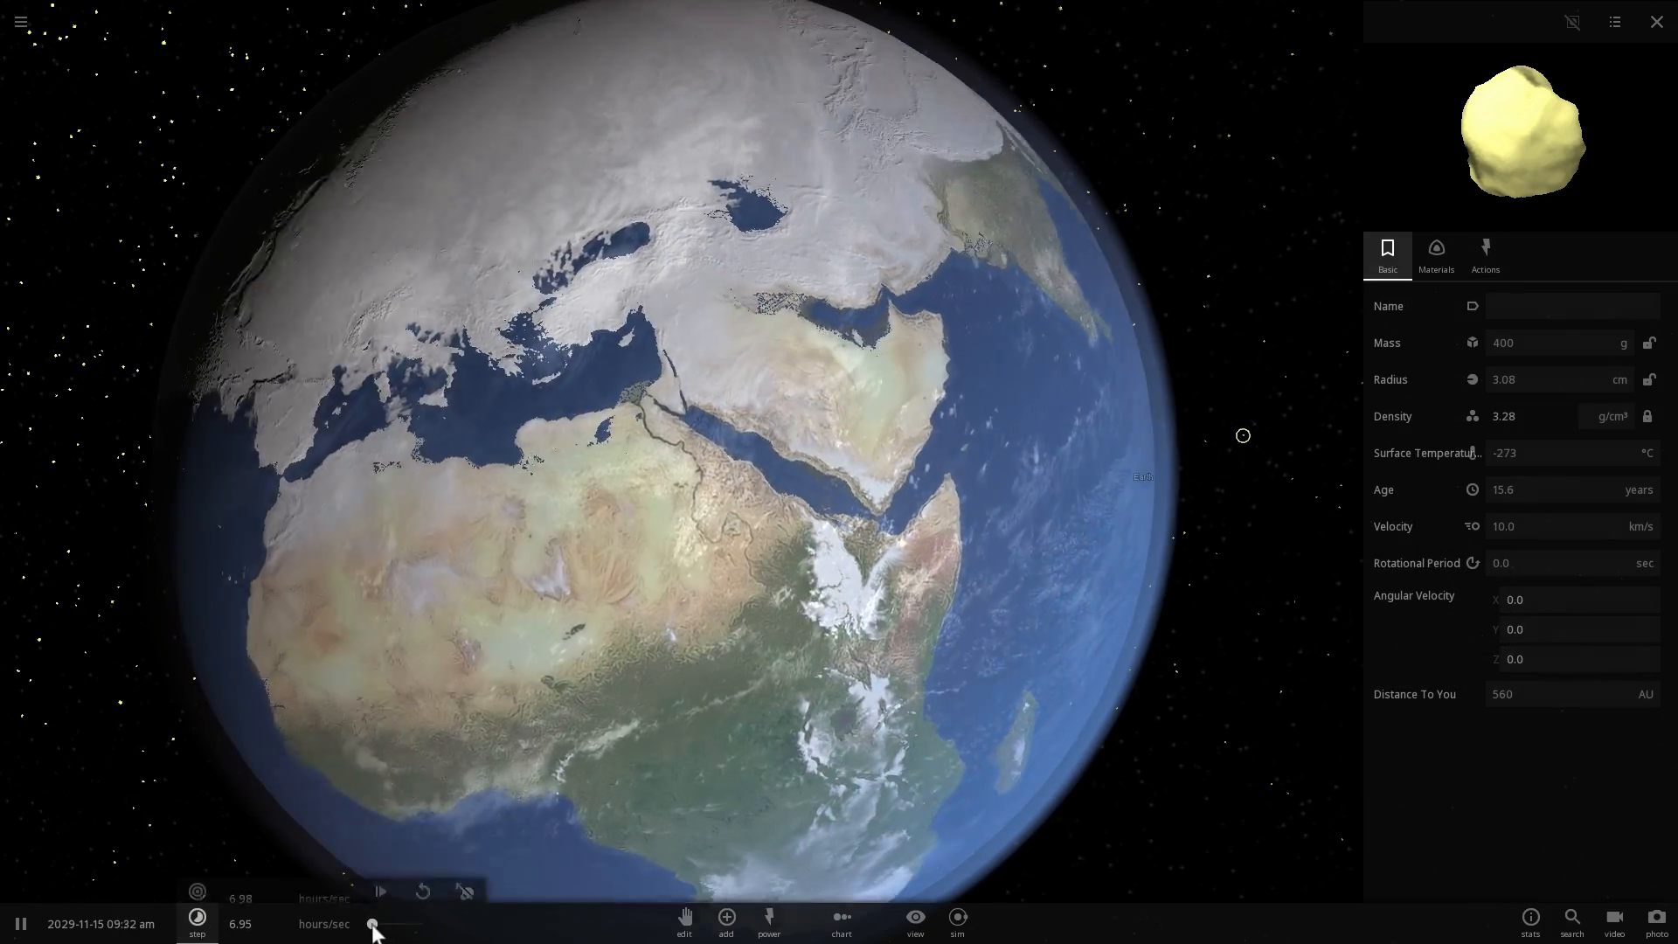
Step: Slow the simulation speed and turn Earth to face the Pacific side
left_click_drag(374, 924, 401, 924)
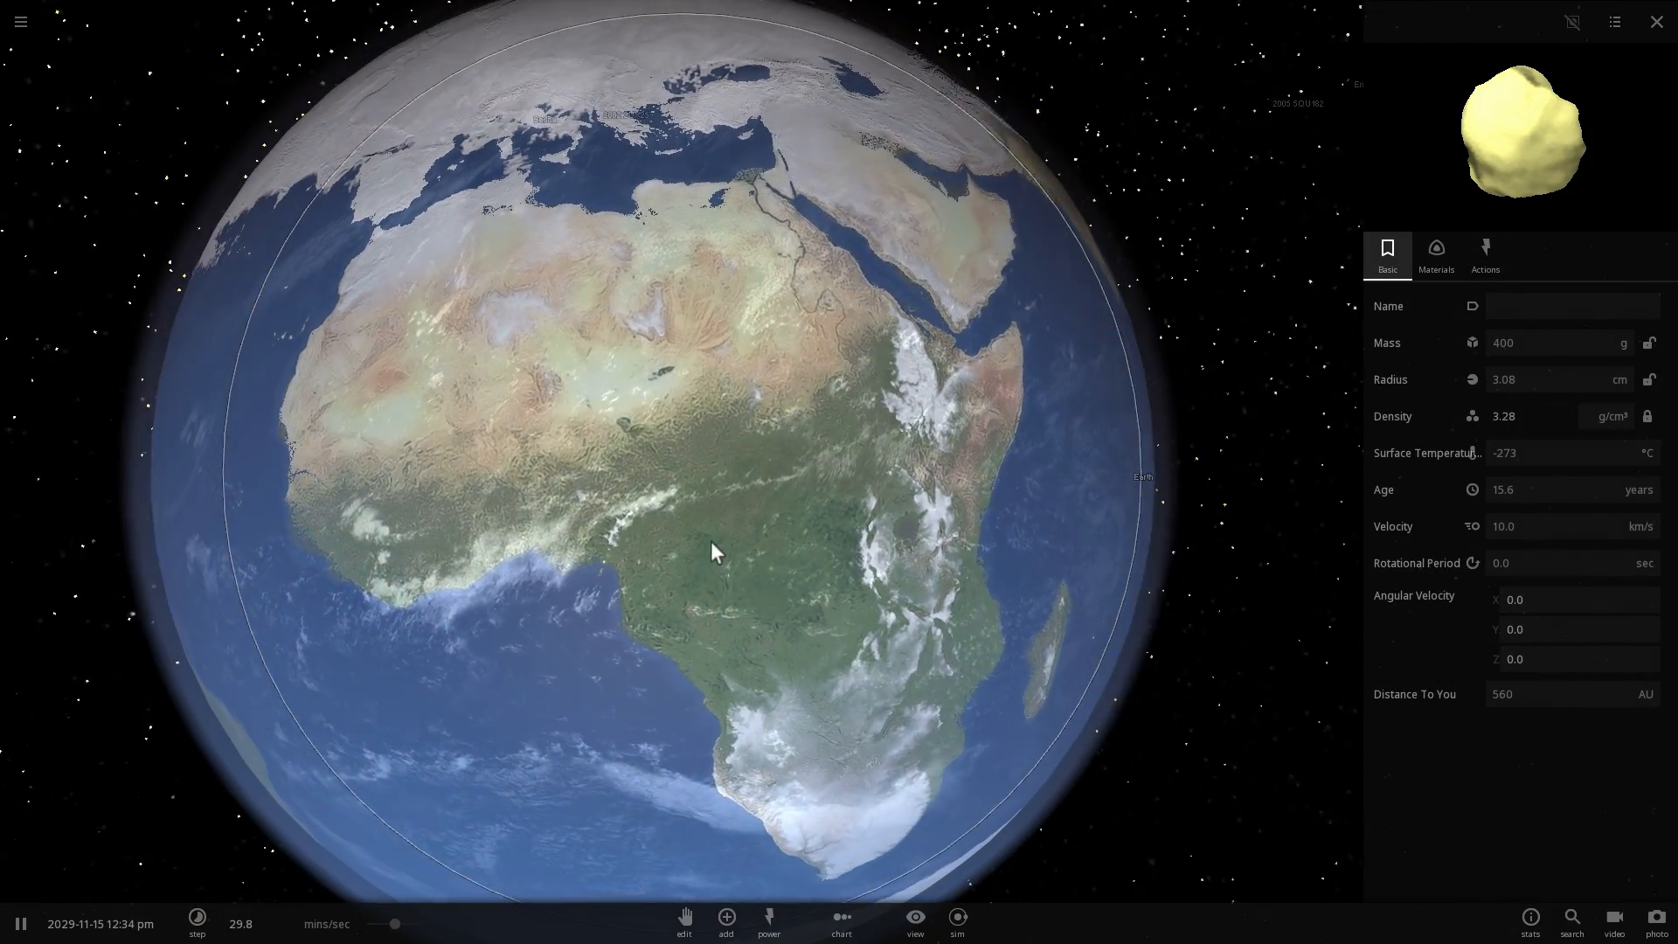
left_click_drag(716, 551, 717, 401)
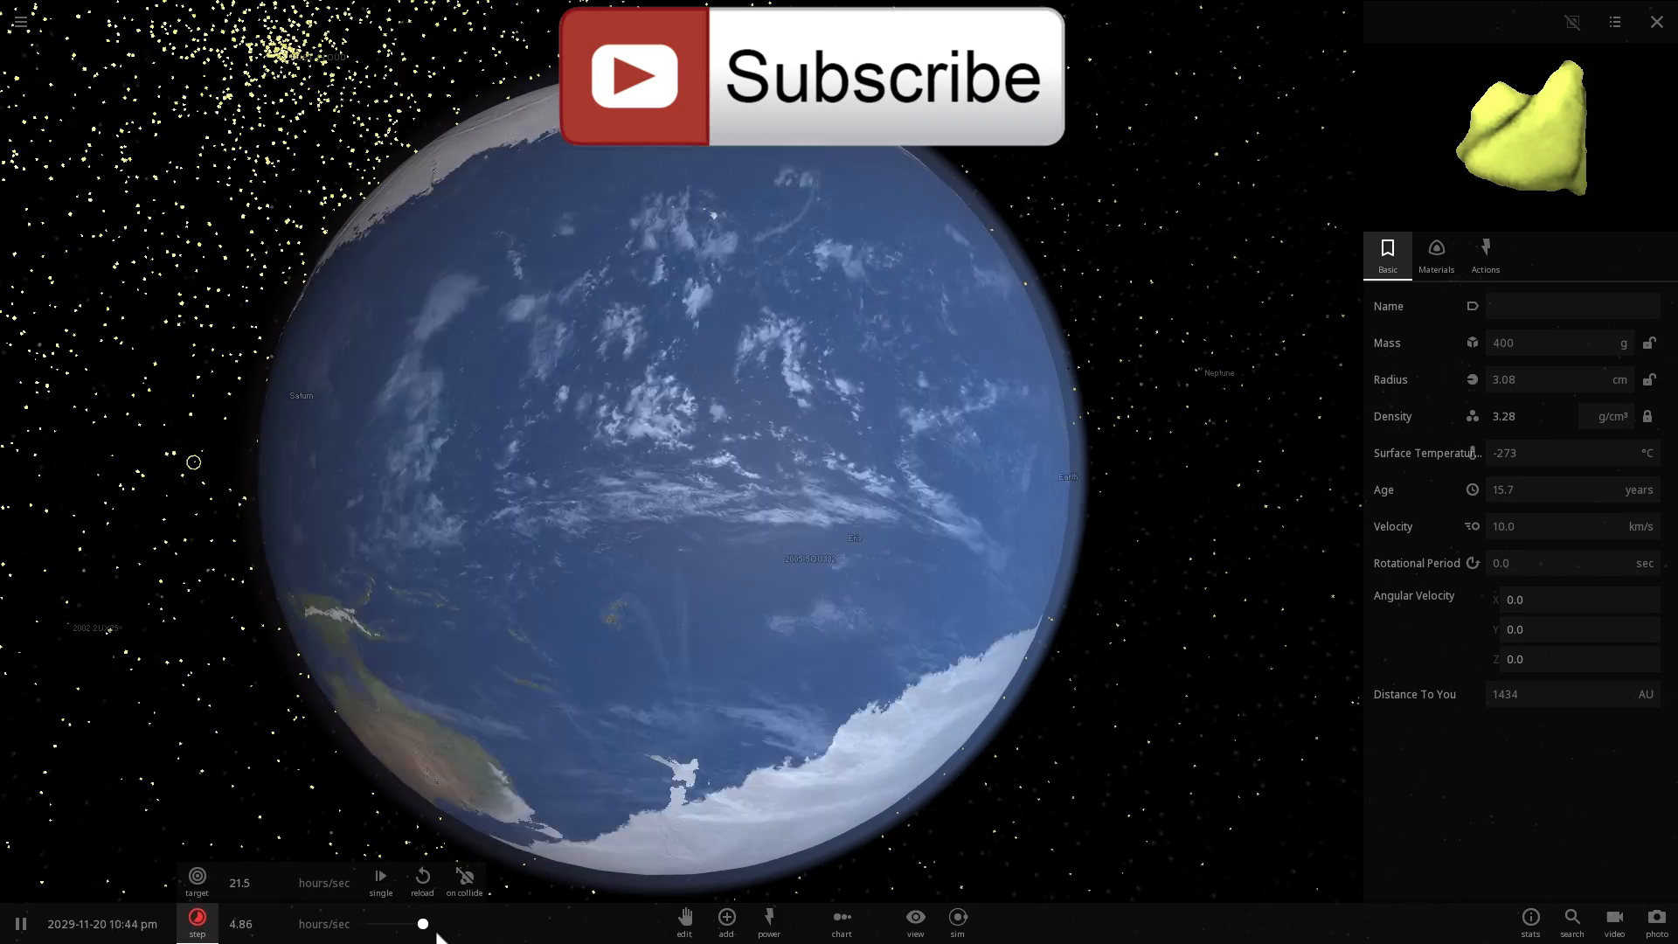
Step: Select Earth and view its climate properties as it freezes to −32.4 °C
left_click(1485, 252)
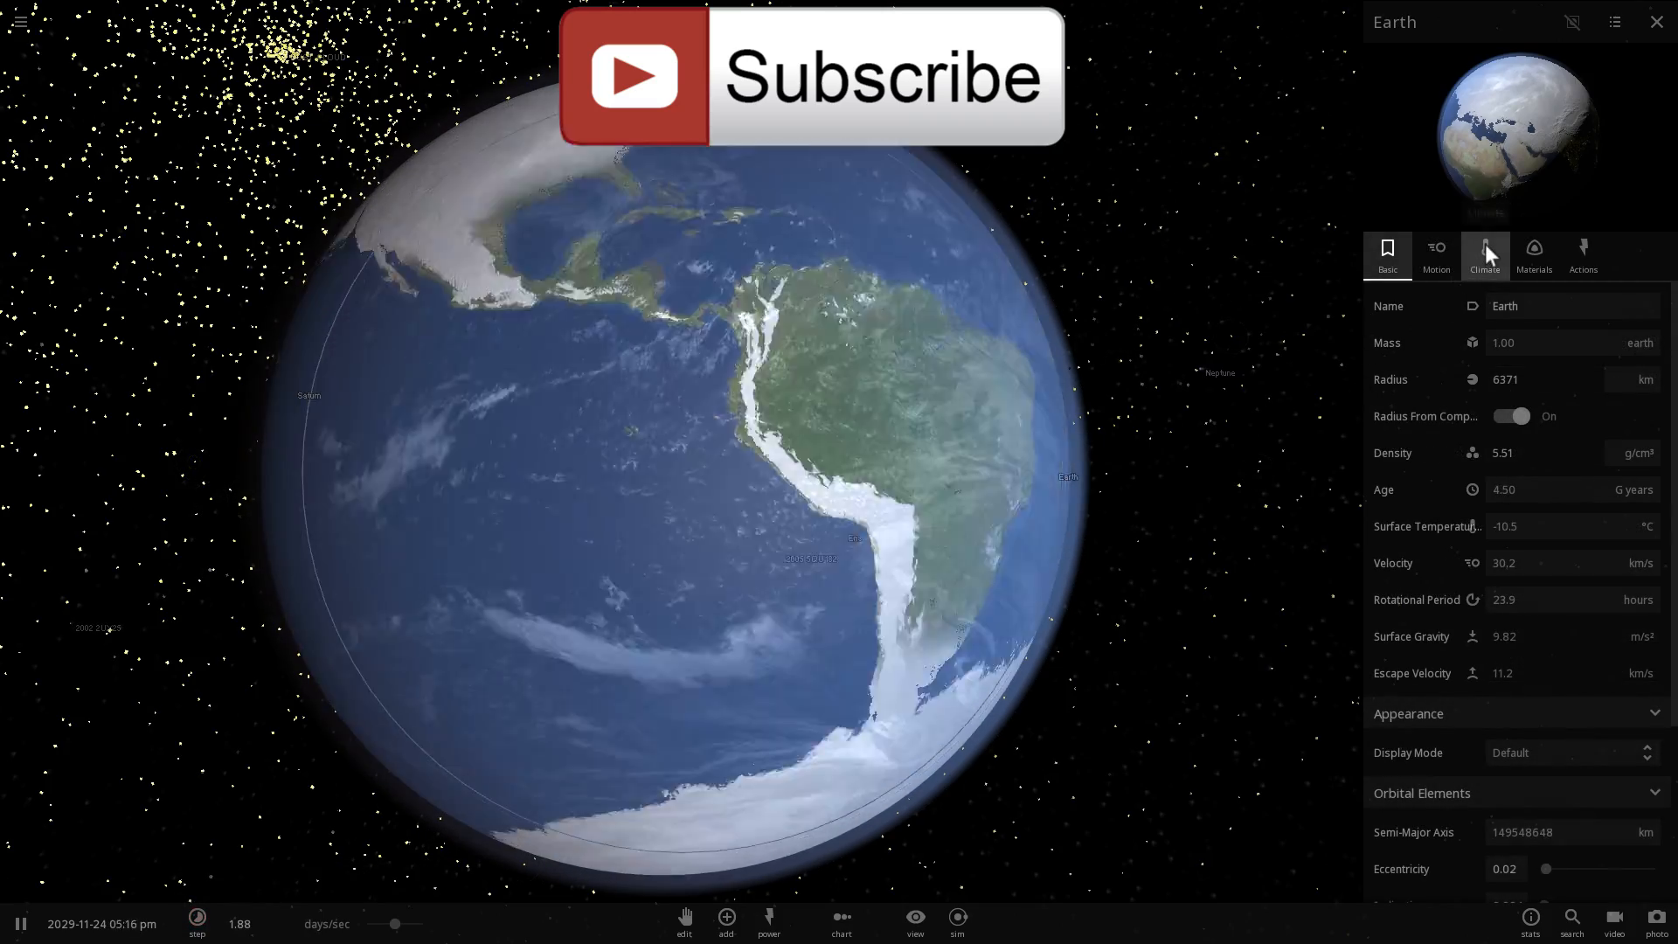
left_click(1484, 254)
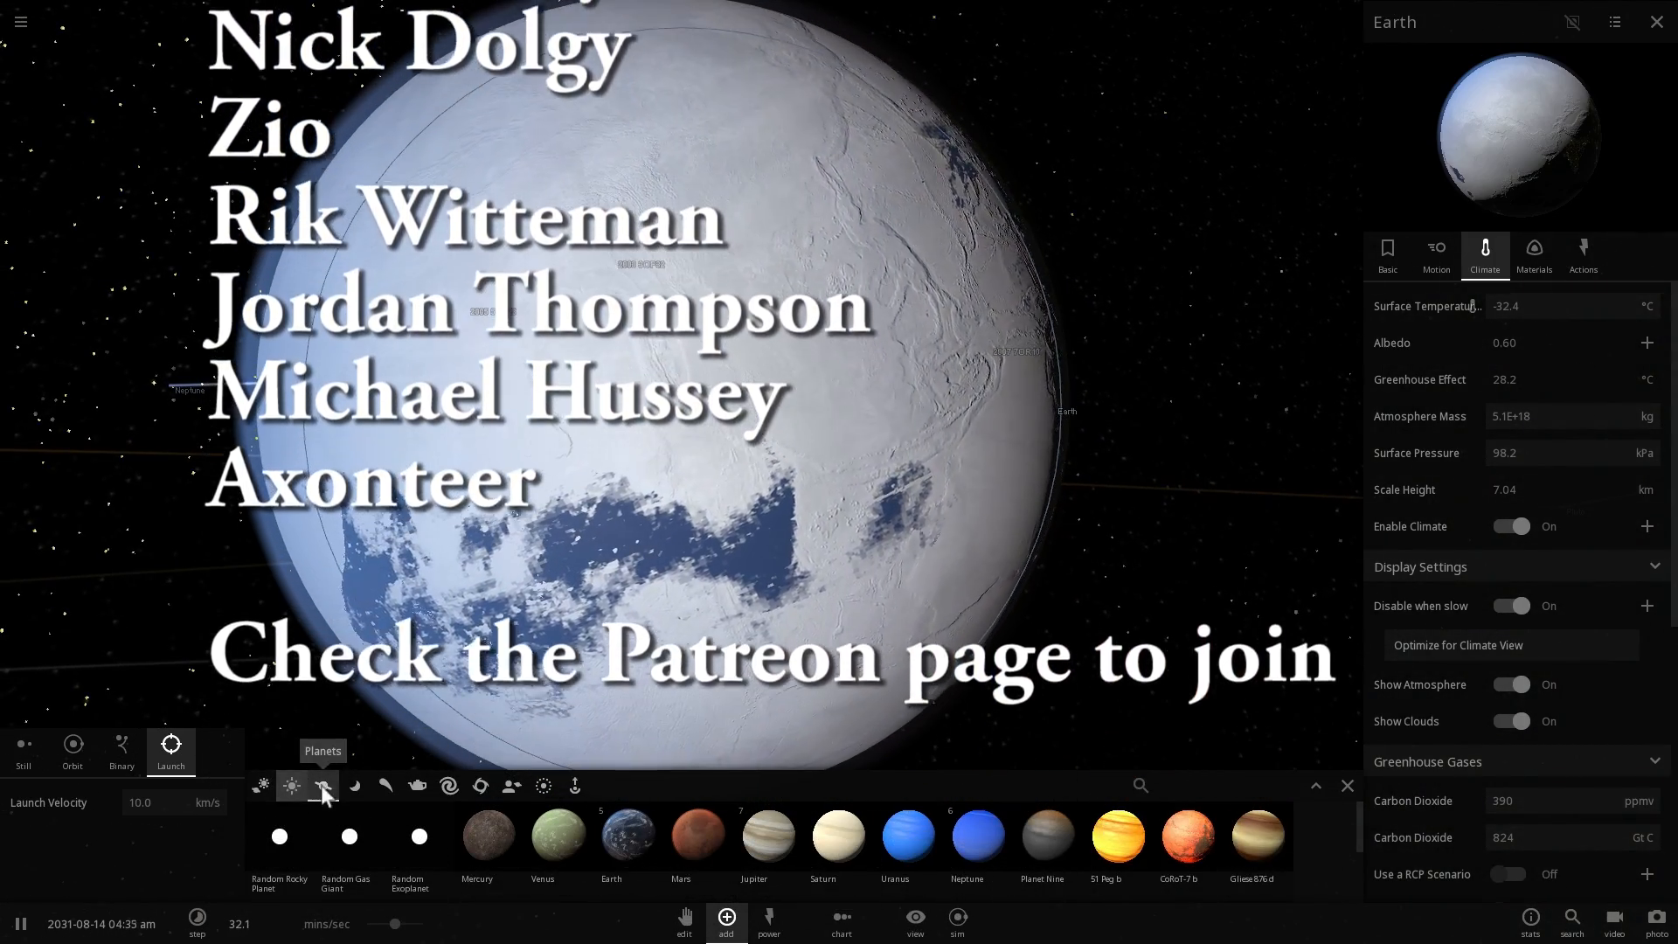
Step: Show the Minor bodies category and launch asteroids into northern Africa, heating Earth to 419 °C
left_click(385, 784)
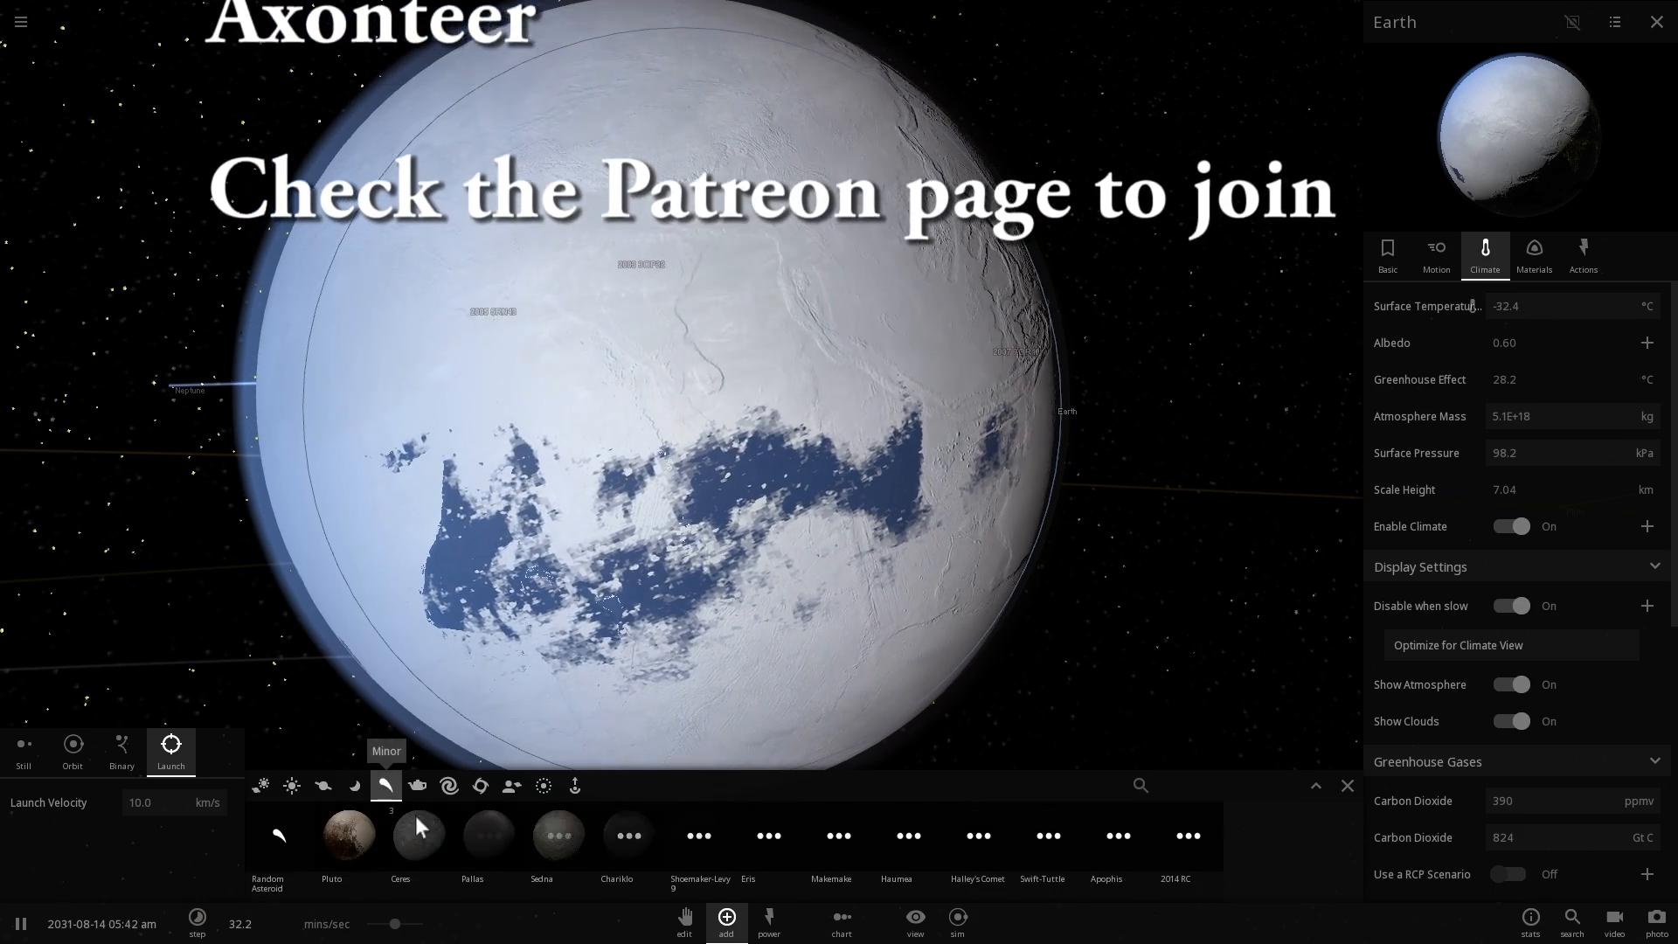
mouse_move(692, 835)
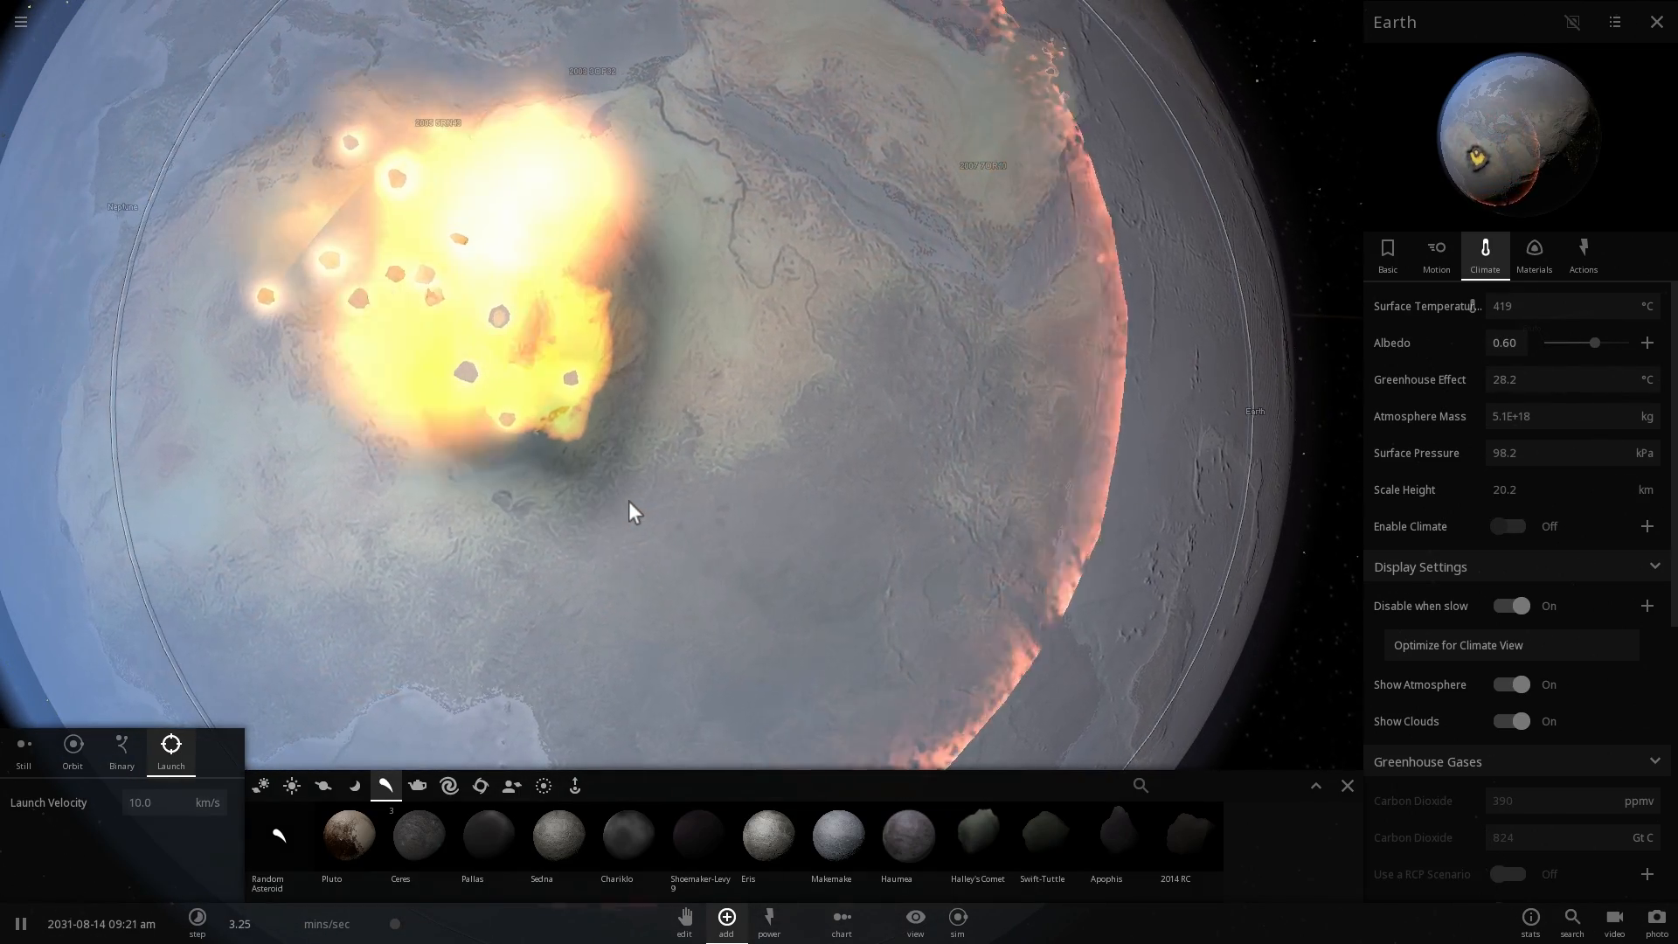
left_click_drag(396, 924, 401, 923)
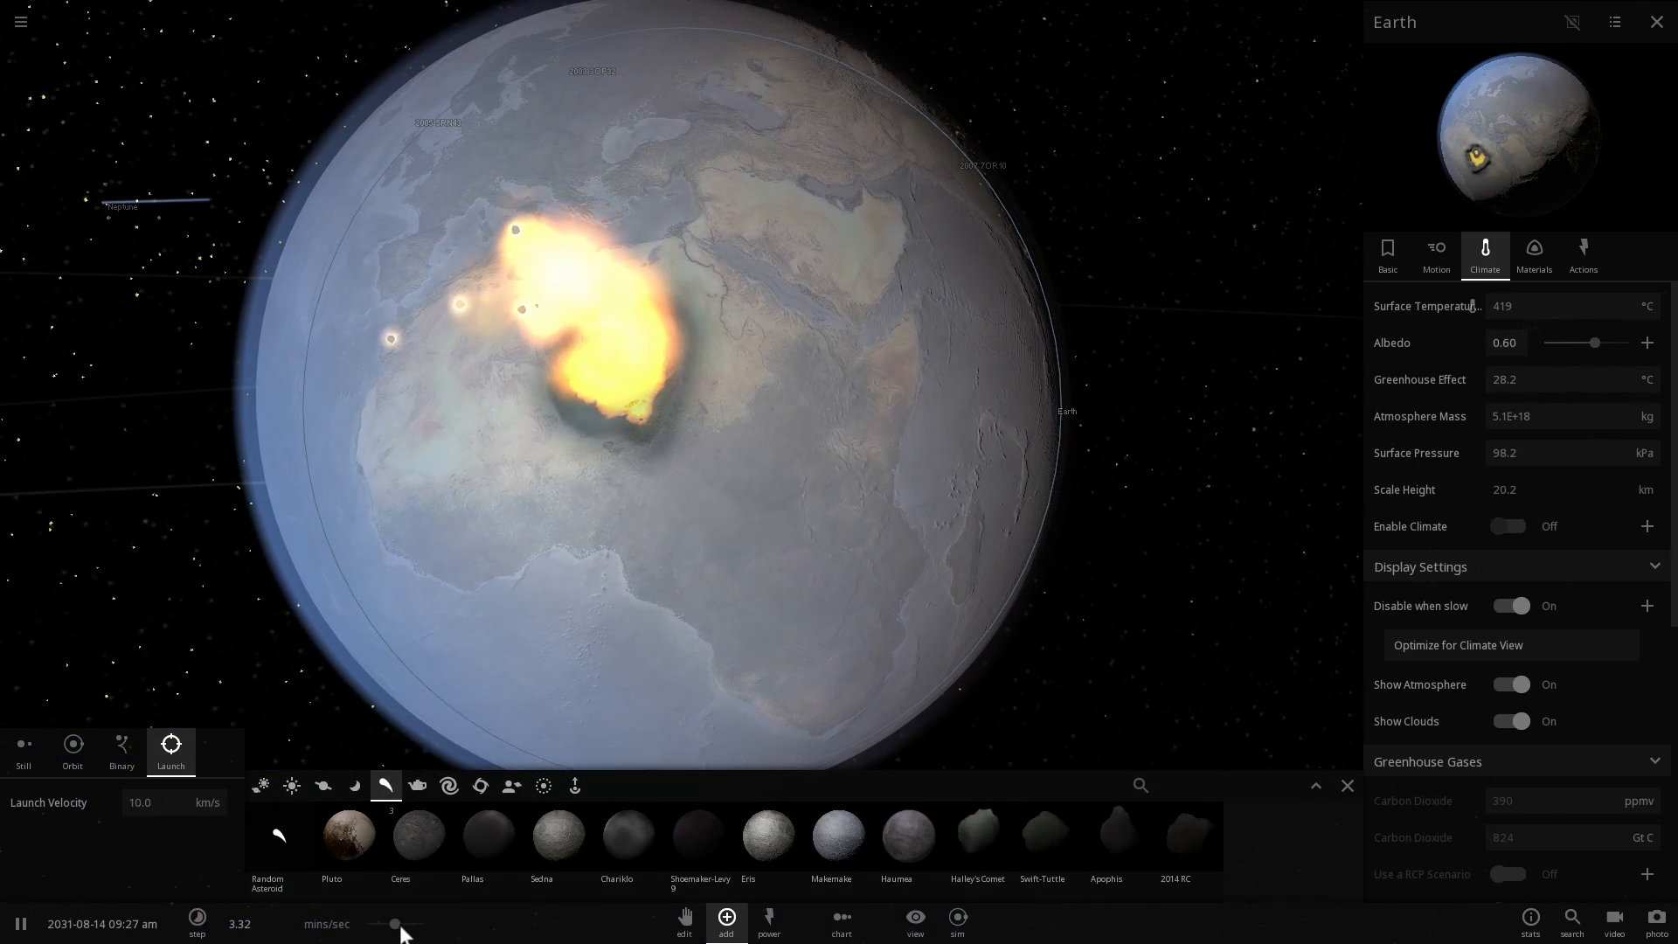